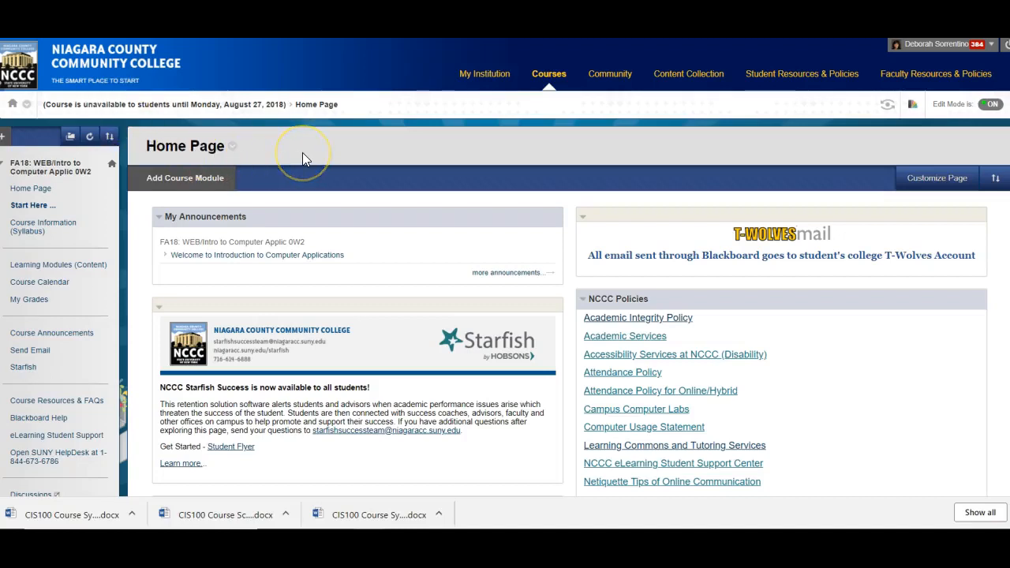
mouse_move(304, 156)
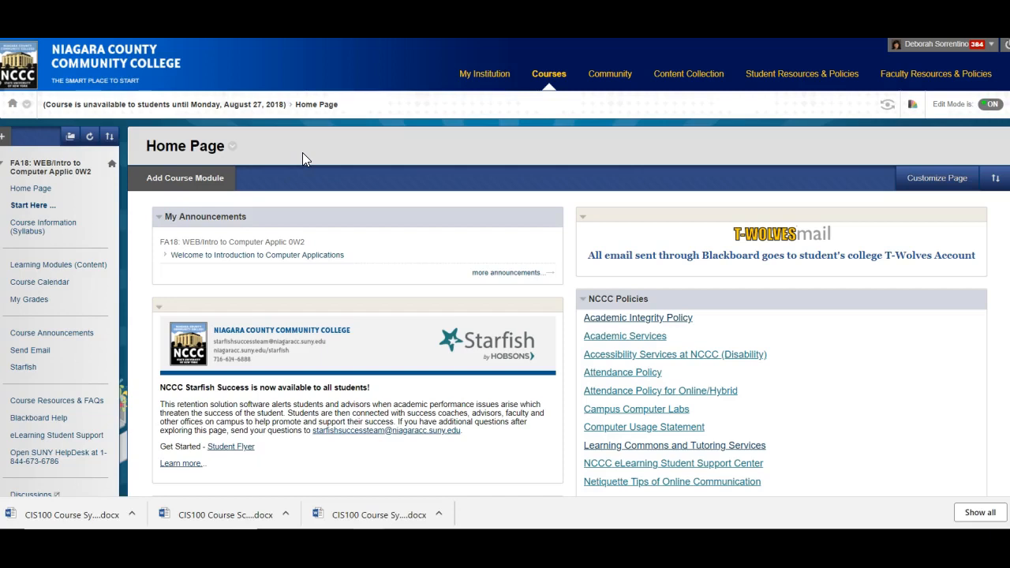
mouse_move(220, 150)
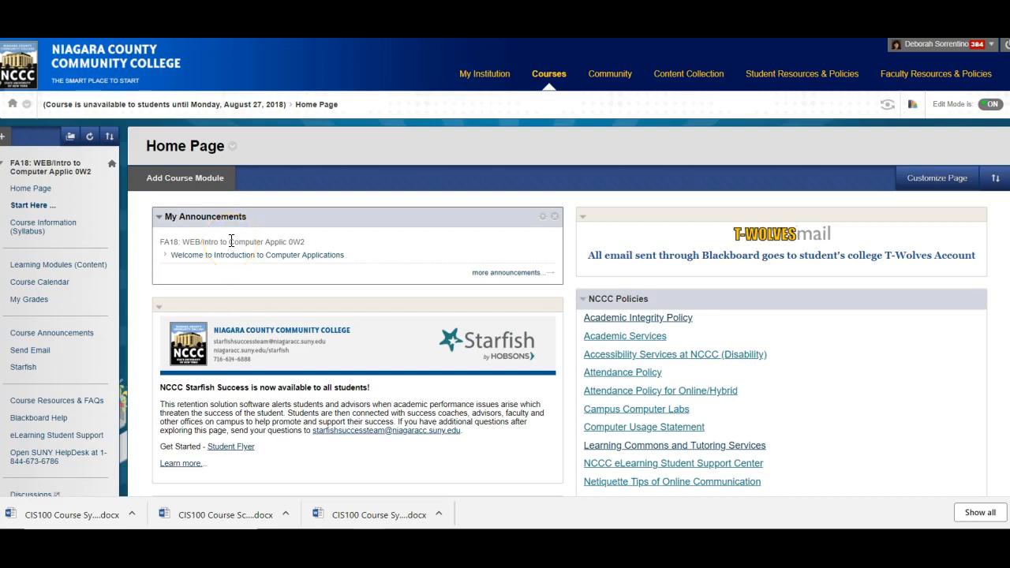
mouse_move(272, 282)
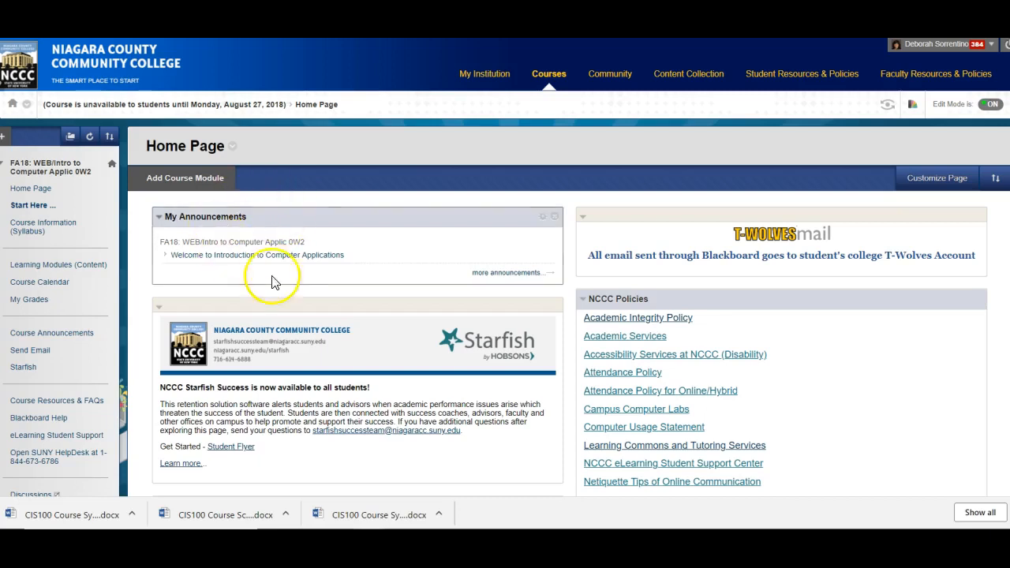
mouse_move(296, 255)
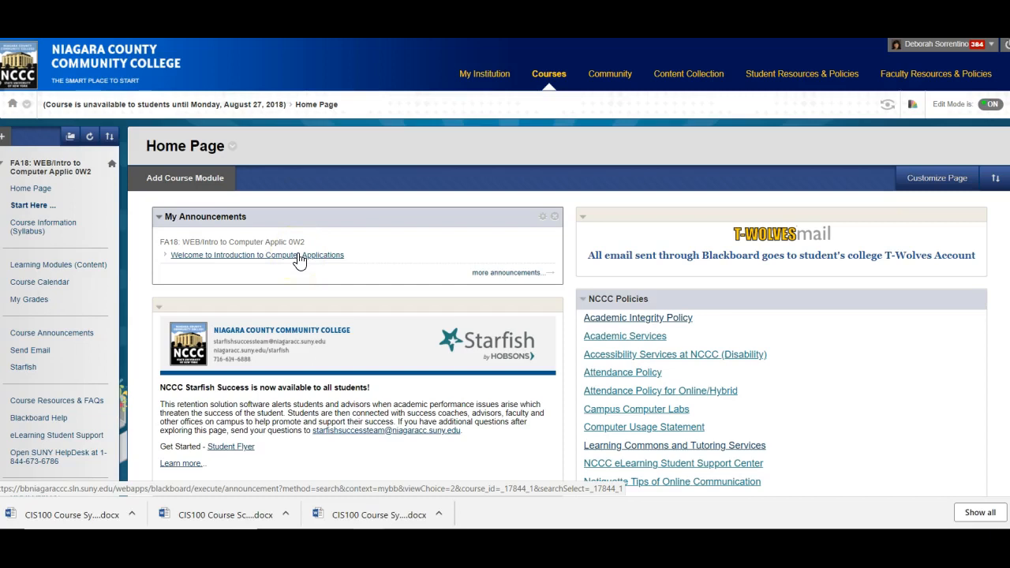
Open the 'Welcome to Introduction to Computer Applications' announcement from My Announcements.
click(256, 255)
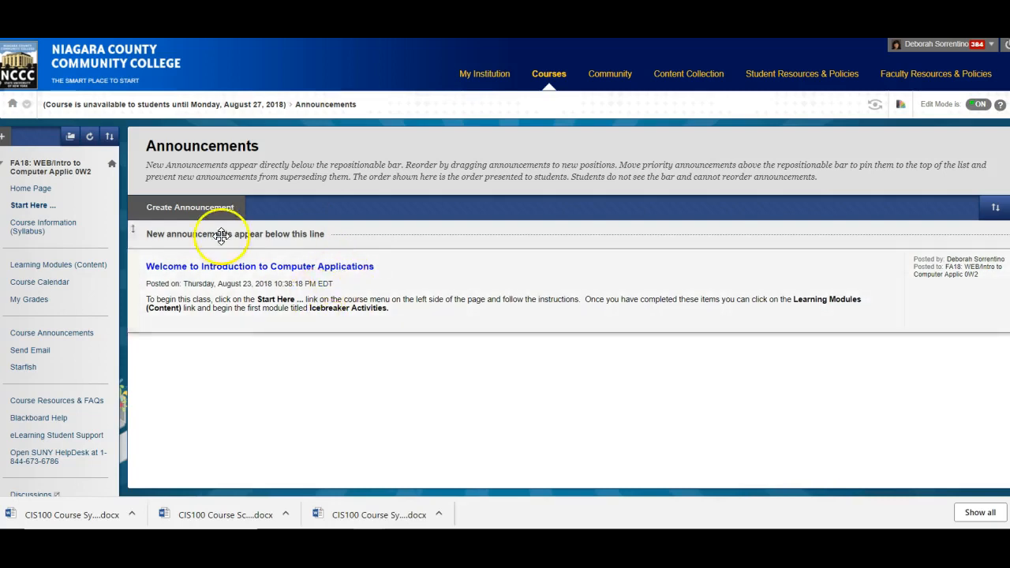
click(51, 332)
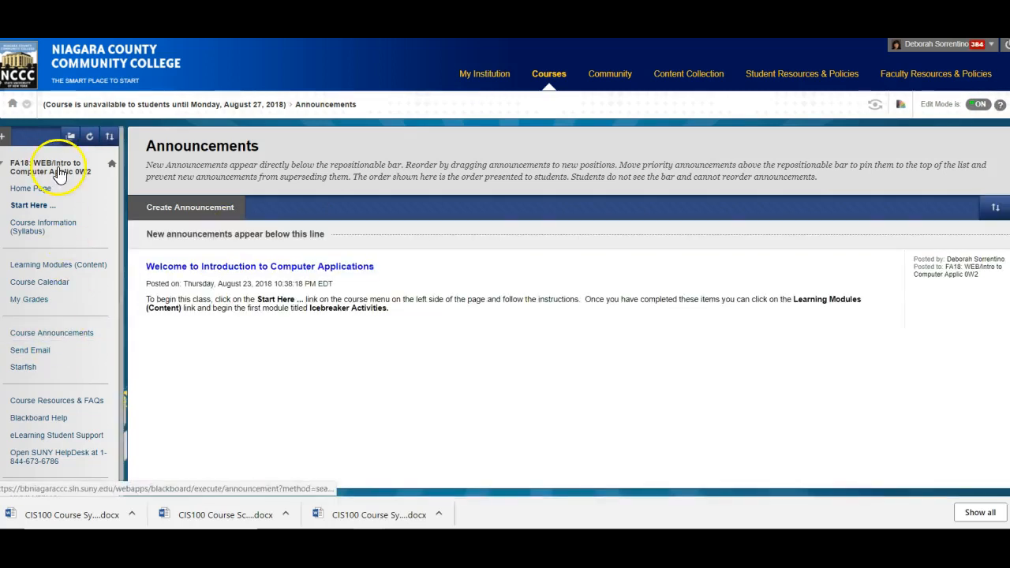
Return to the course Home Page using the course name in the left menu.
click(30, 188)
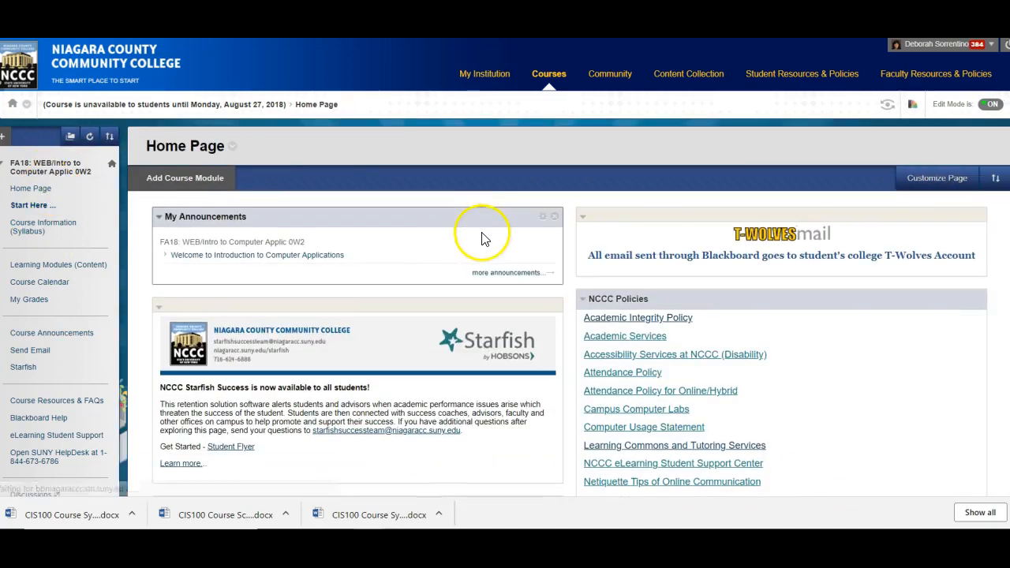
mouse_move(754, 229)
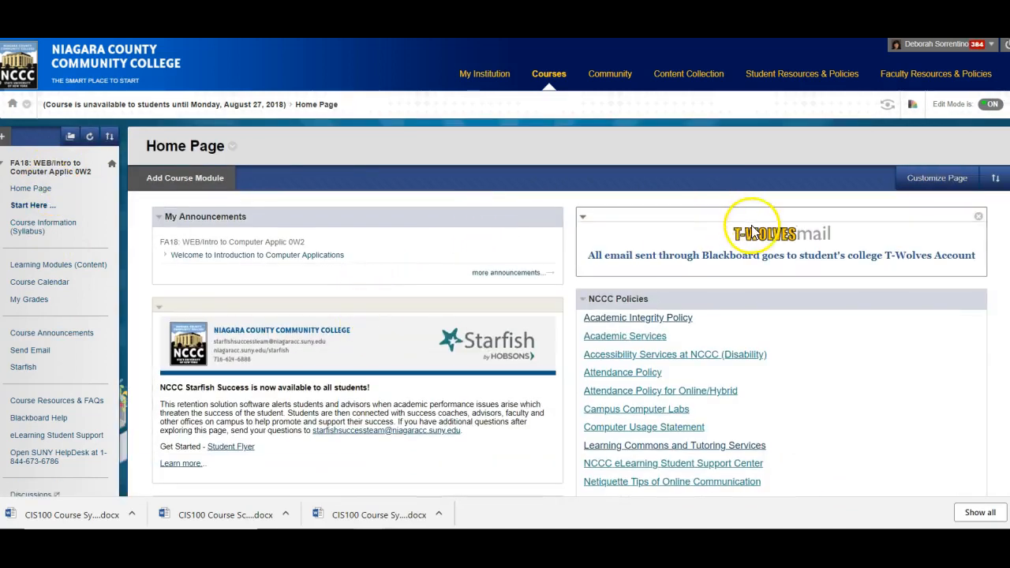
mouse_move(755, 235)
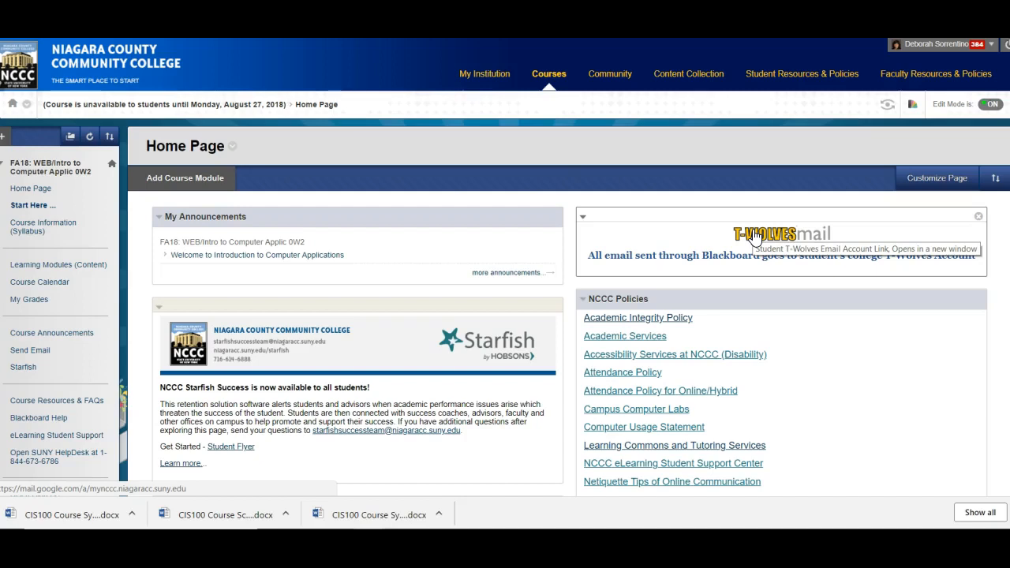
mouse_move(785, 132)
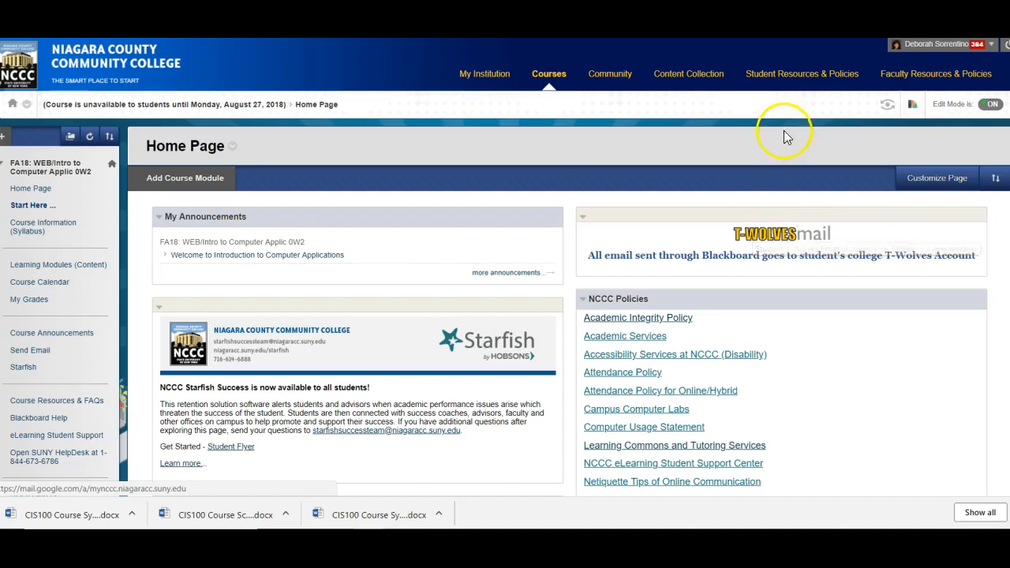
mouse_move(393, 309)
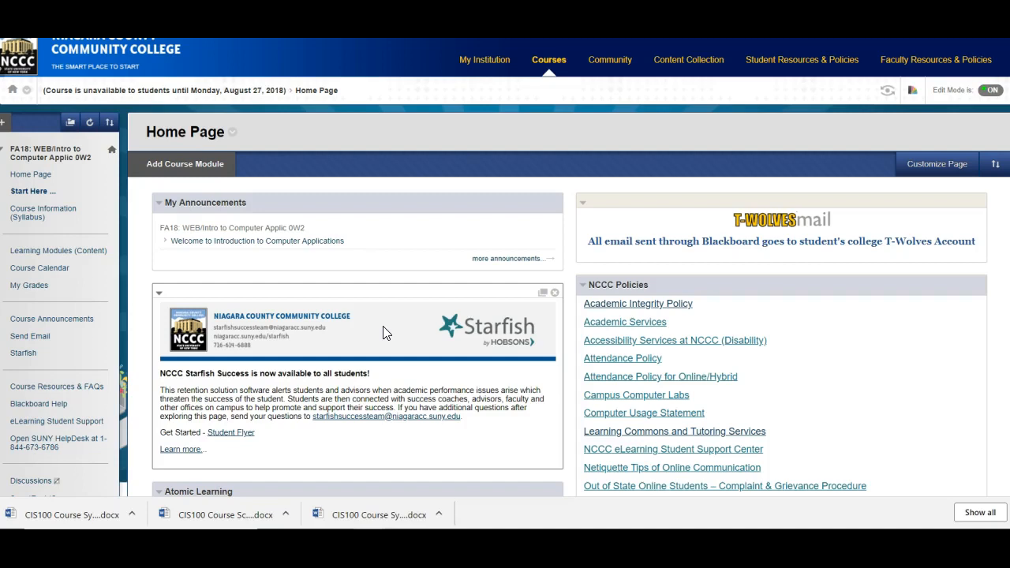
mouse_move(240, 450)
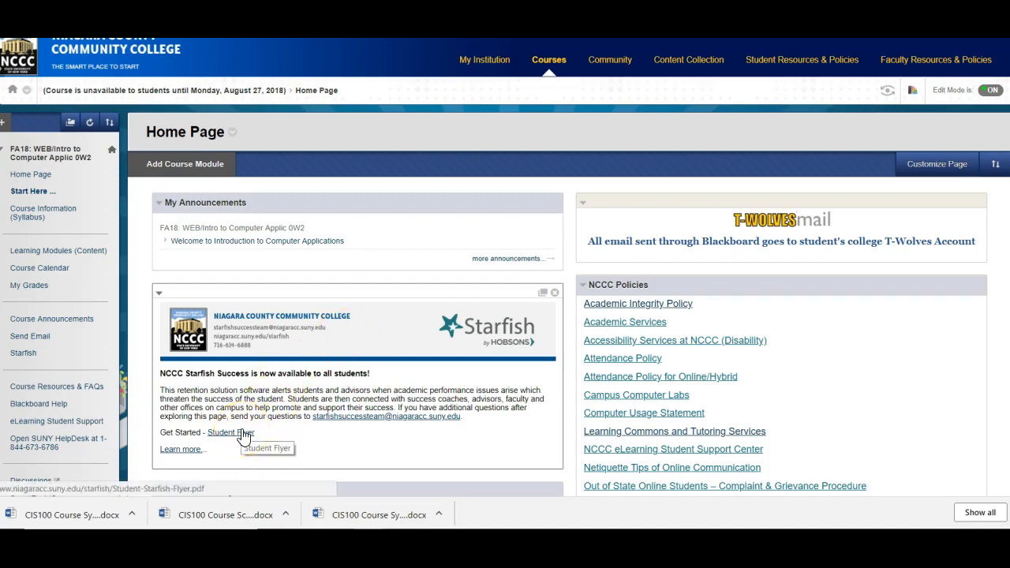
mouse_move(393, 417)
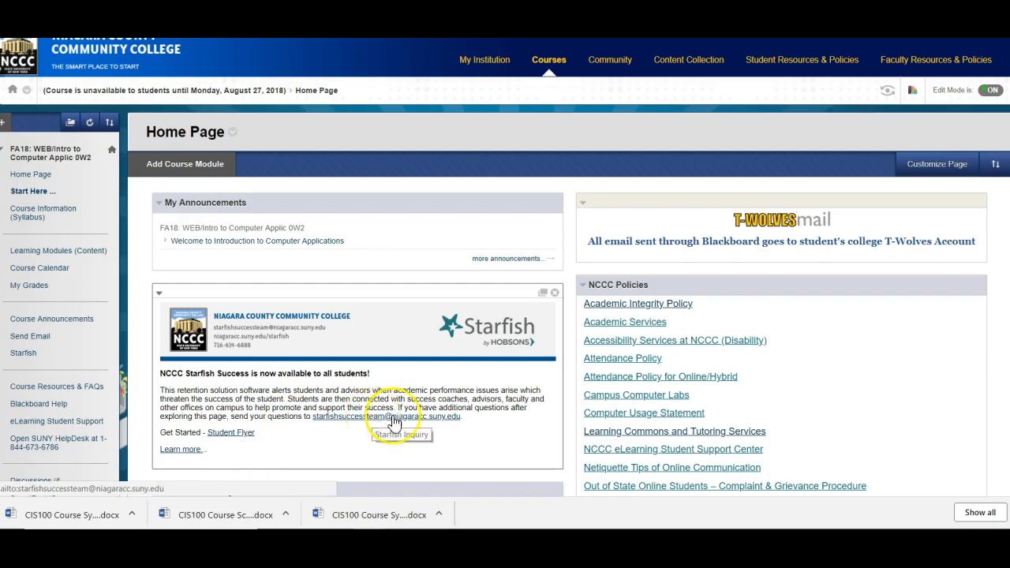
scroll(down, 3)
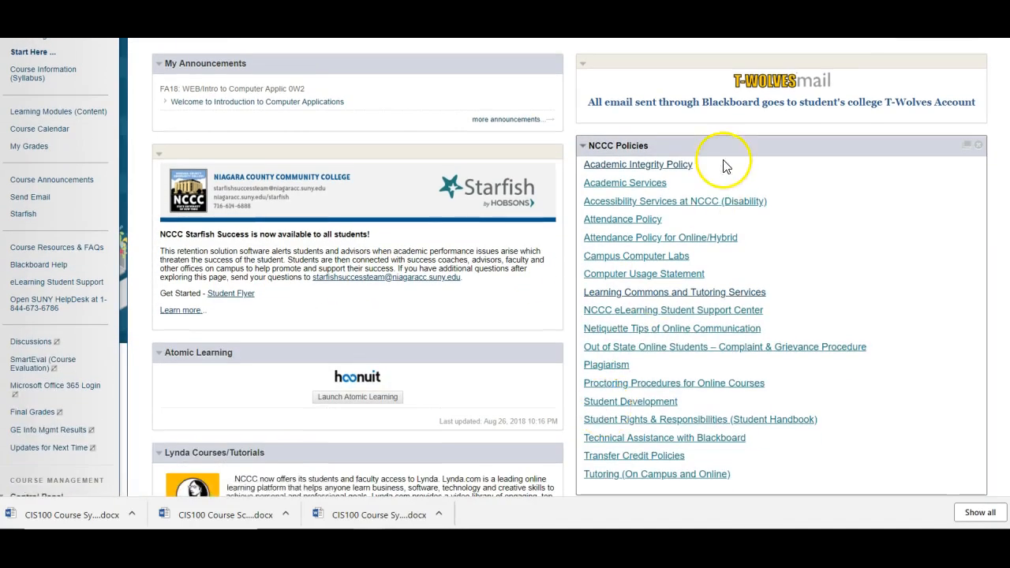
mouse_move(728, 218)
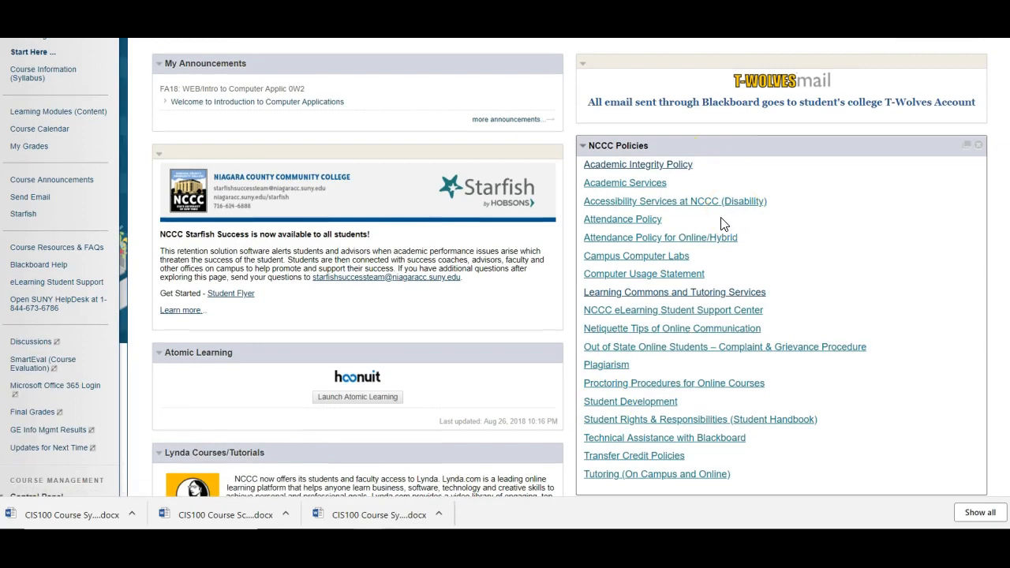
mouse_move(703, 261)
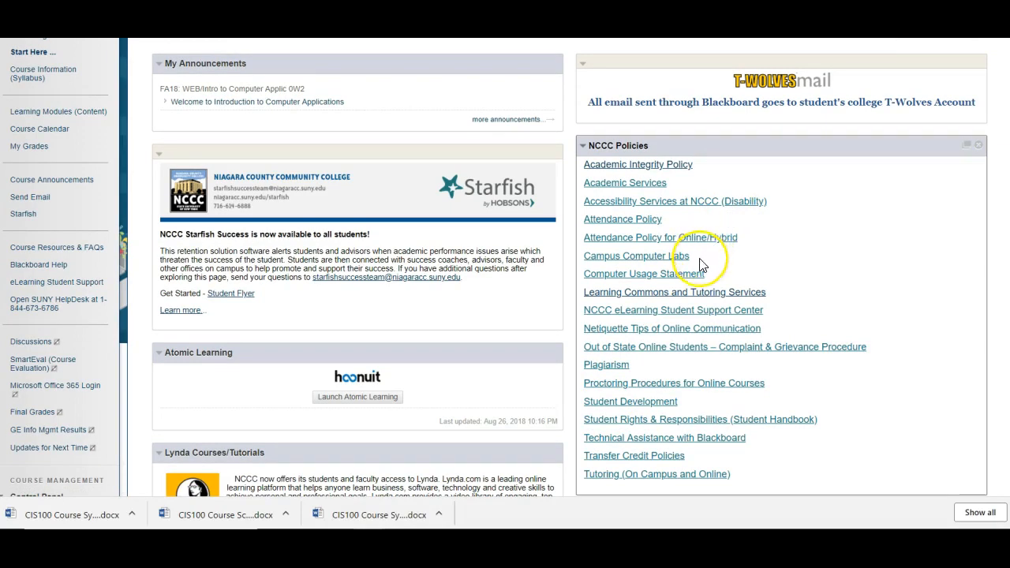
mouse_move(695, 273)
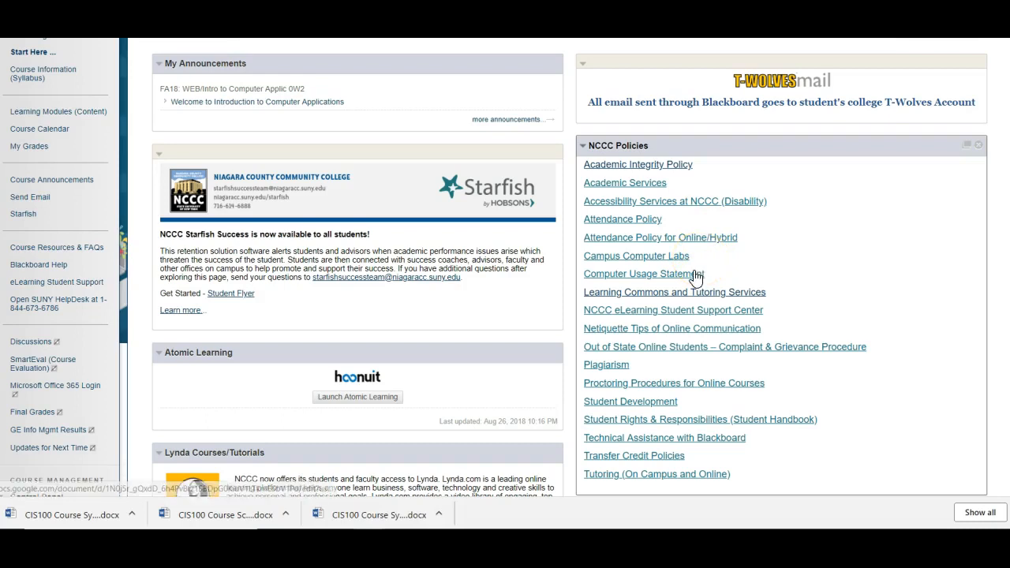
mouse_move(688, 321)
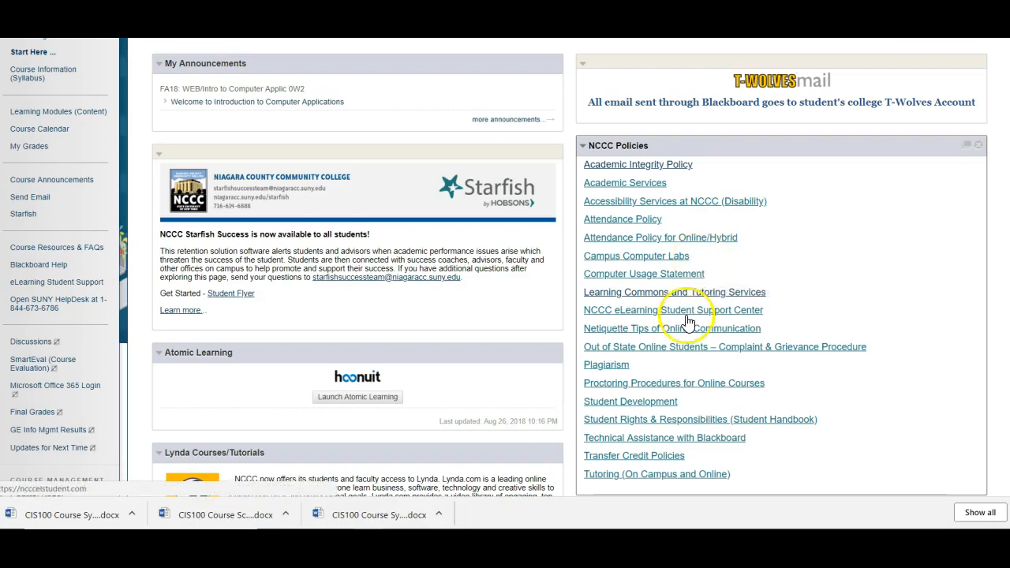
mouse_move(664, 438)
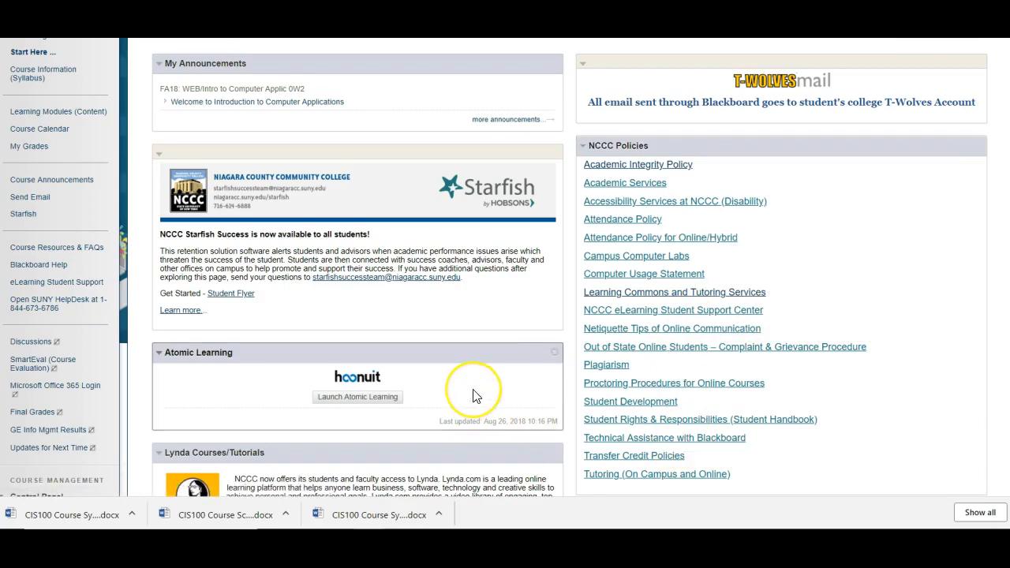
mouse_move(475, 393)
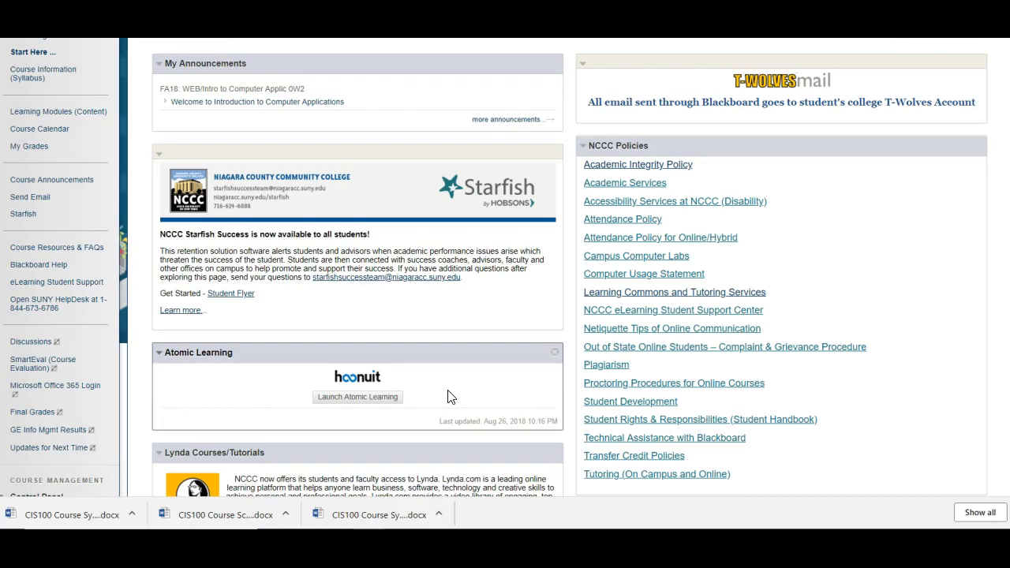
scroll(down, 3)
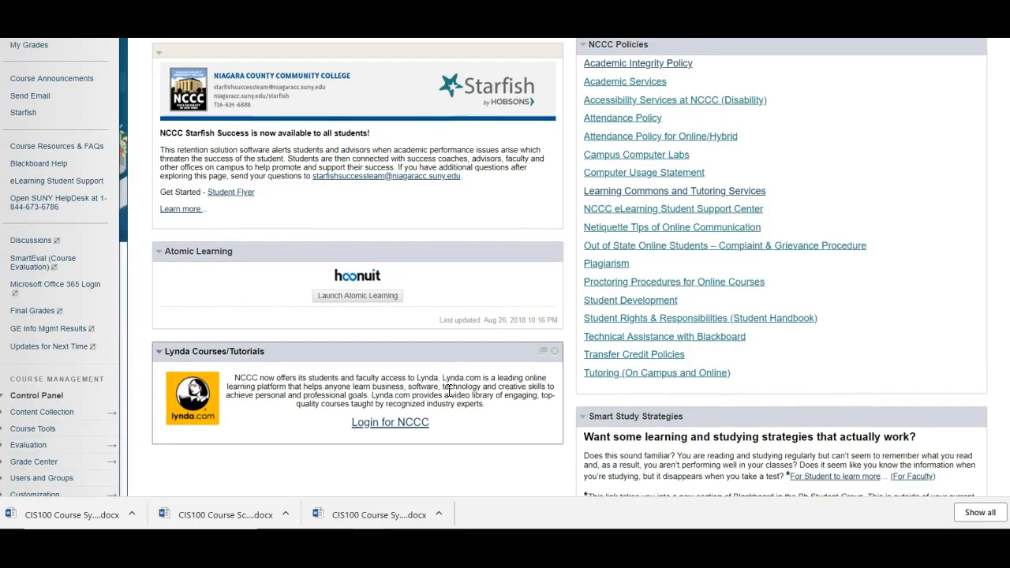
mouse_move(390, 407)
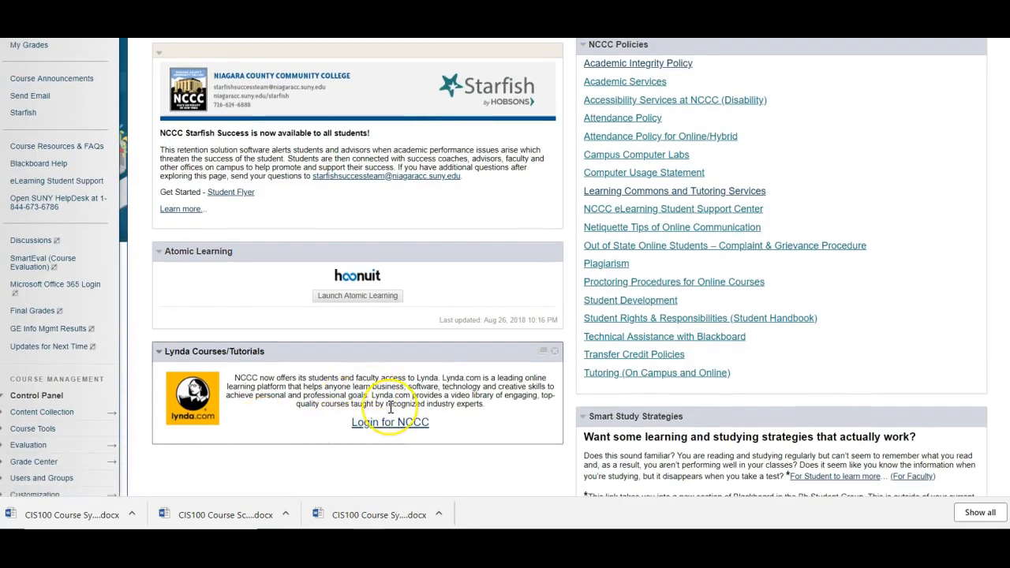
mouse_move(390, 407)
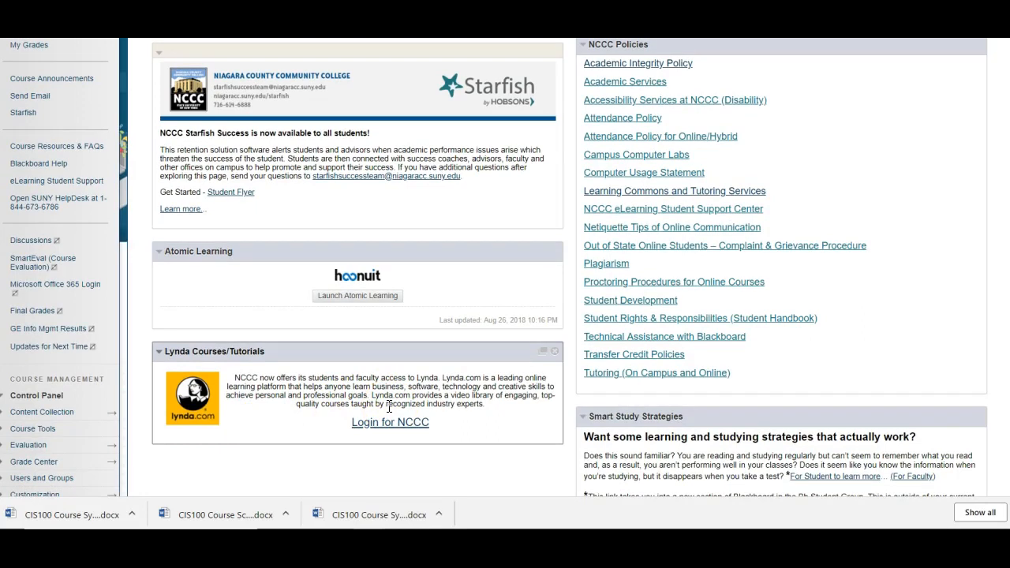
mouse_move(381, 427)
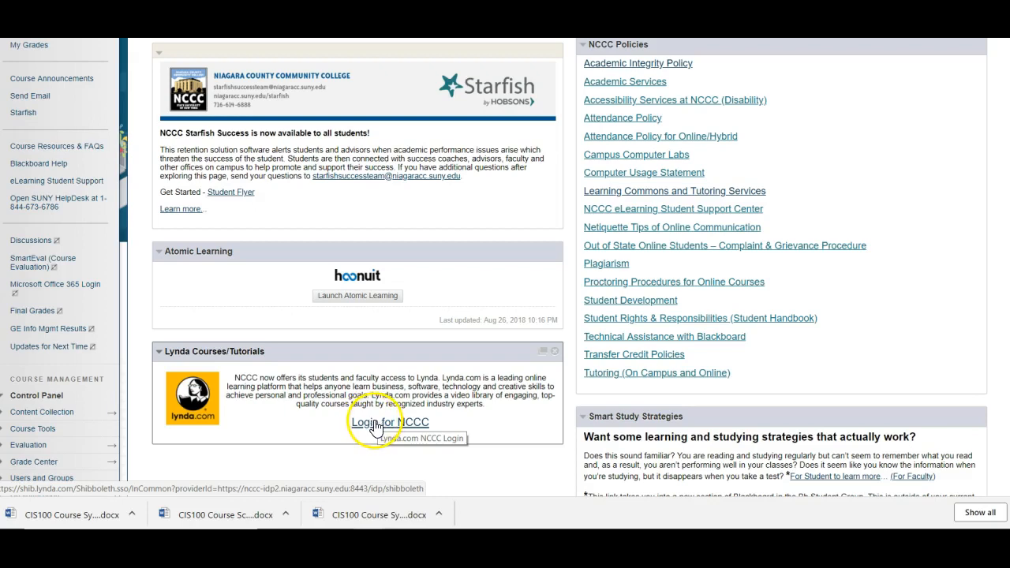
mouse_move(305, 418)
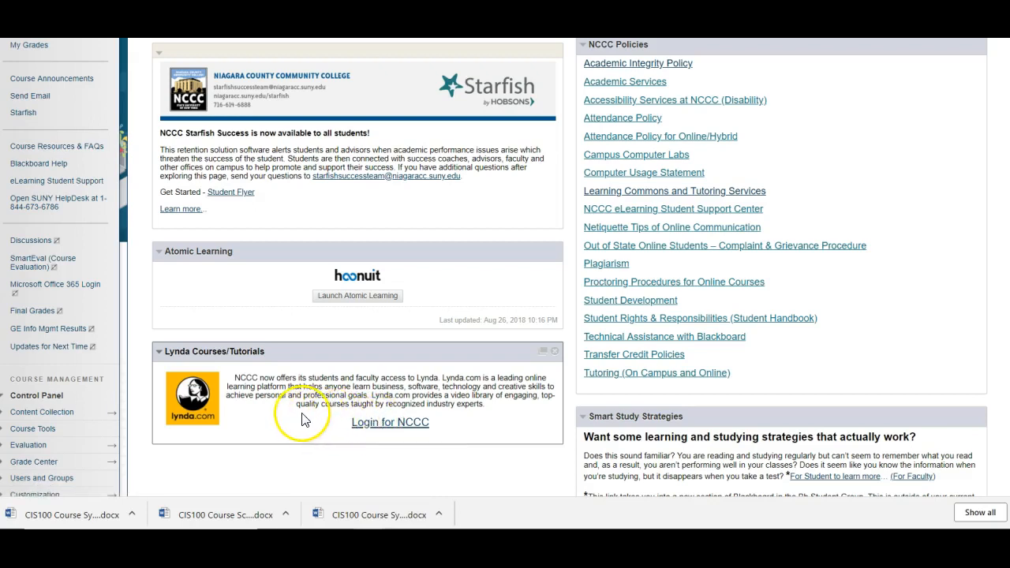
mouse_move(249, 432)
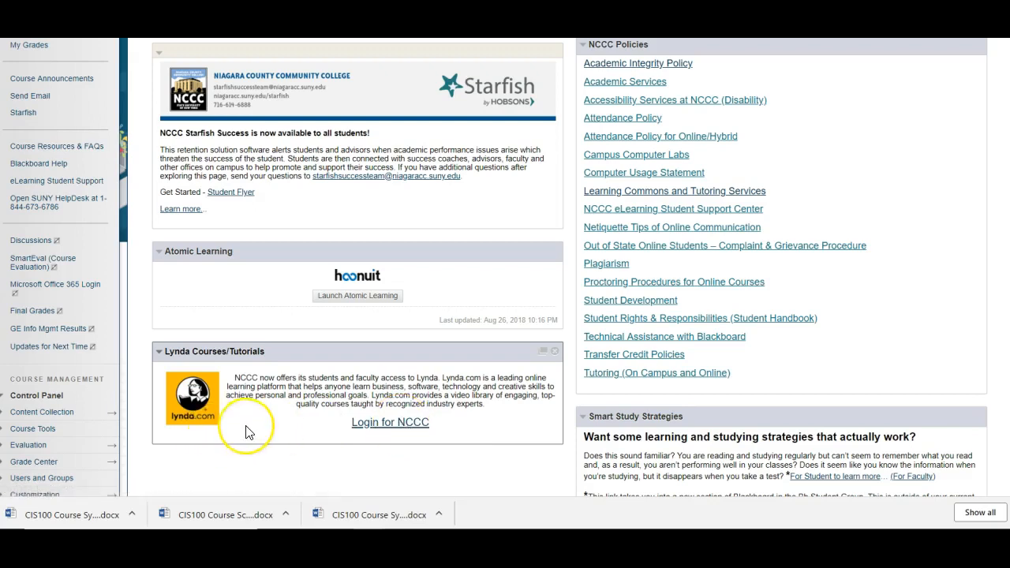
scroll(up, 3)
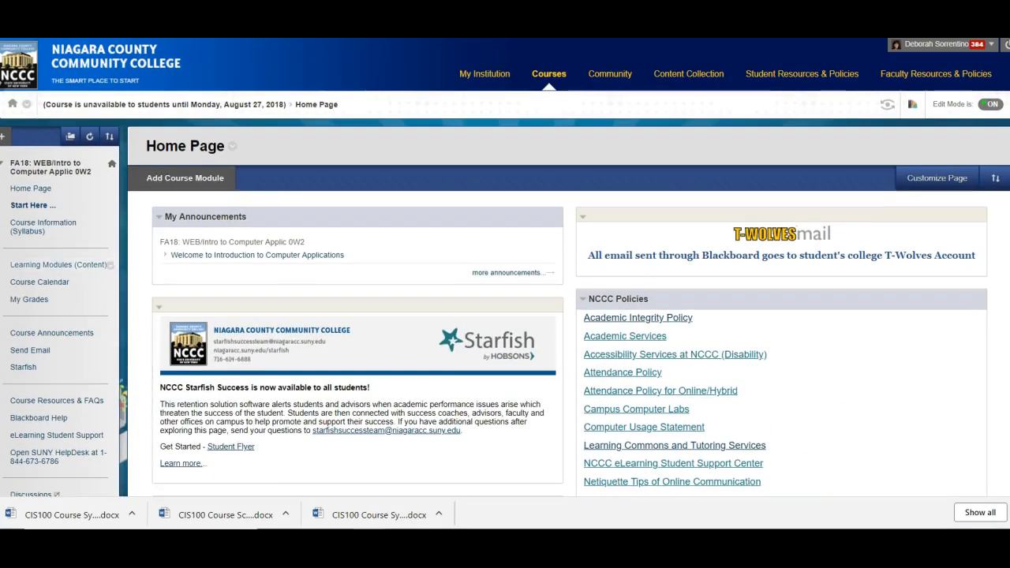
Open the Start Here page from the course menu to see the getting-started steps.
click(33, 205)
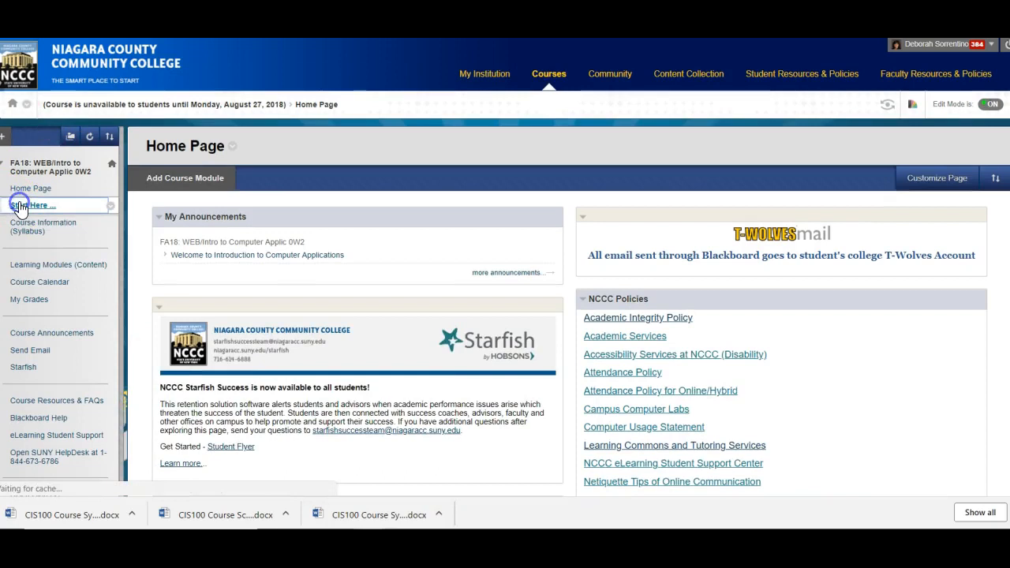
click(35, 205)
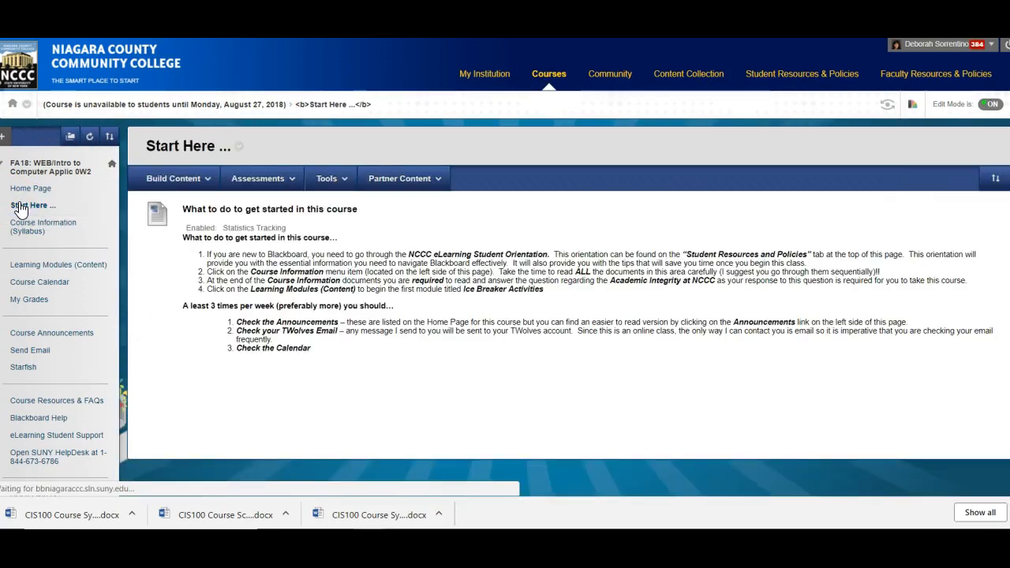
click(35, 205)
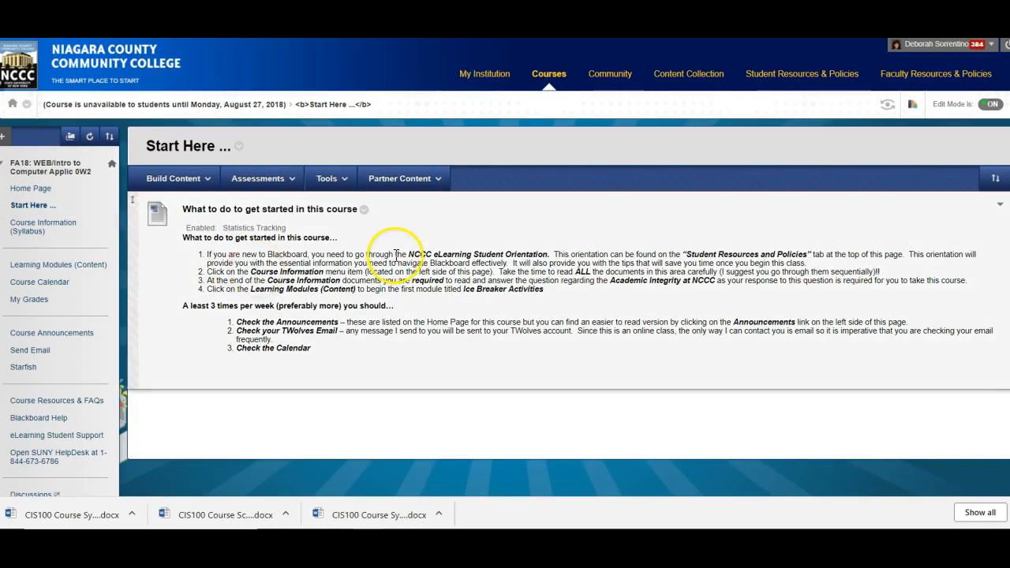
mouse_move(501, 253)
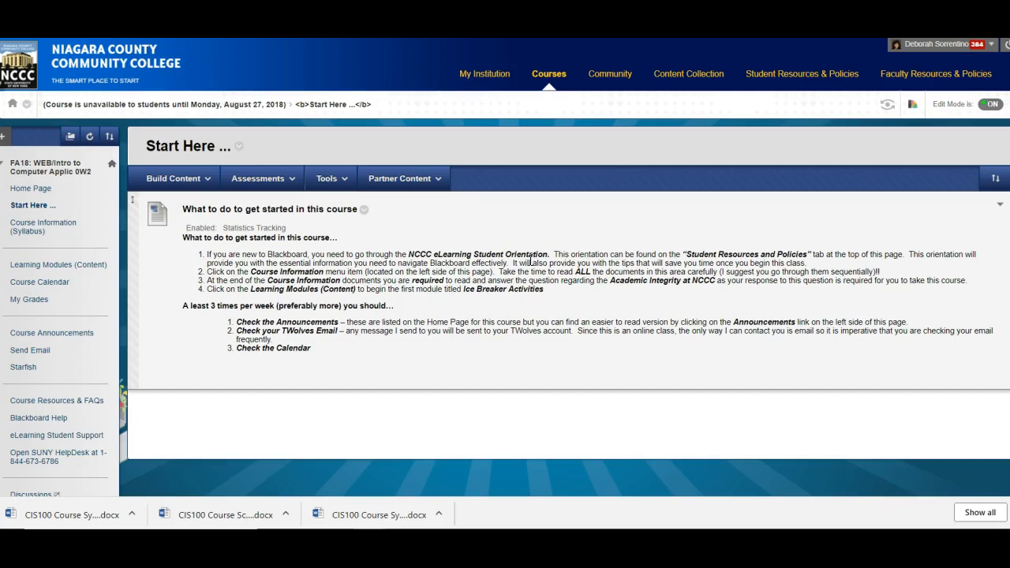
mouse_move(527, 254)
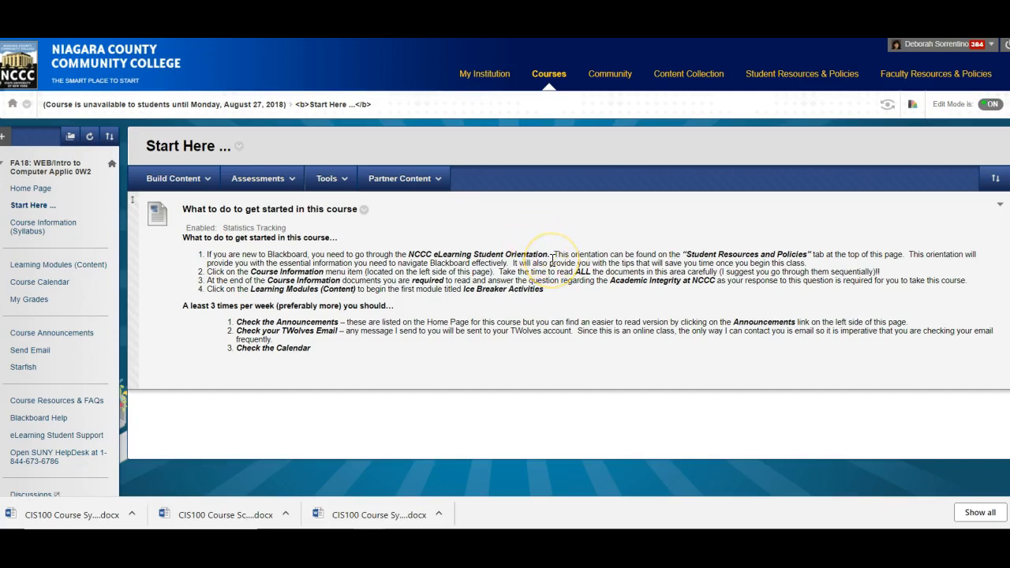
mouse_move(553, 253)
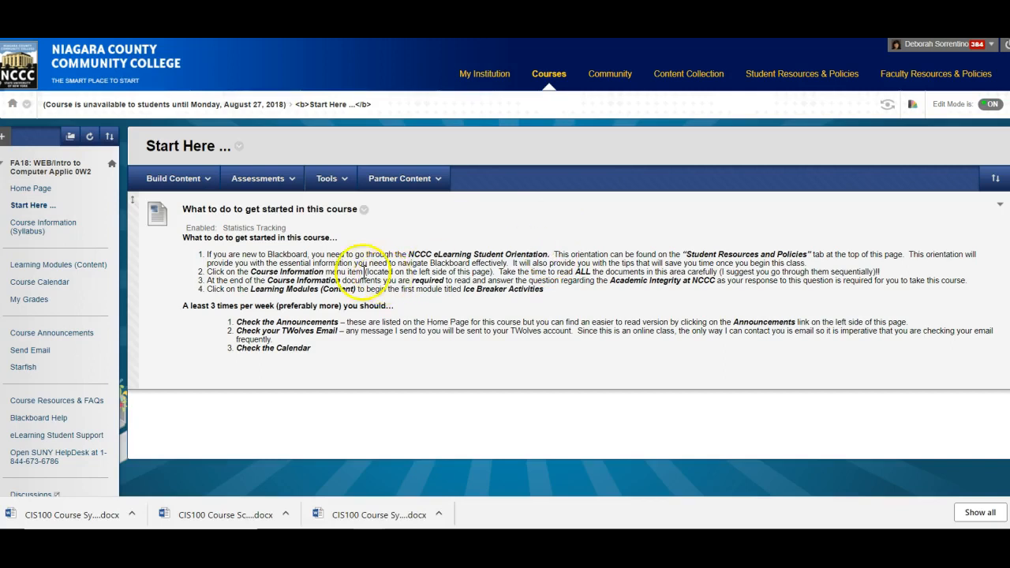
mouse_move(145, 243)
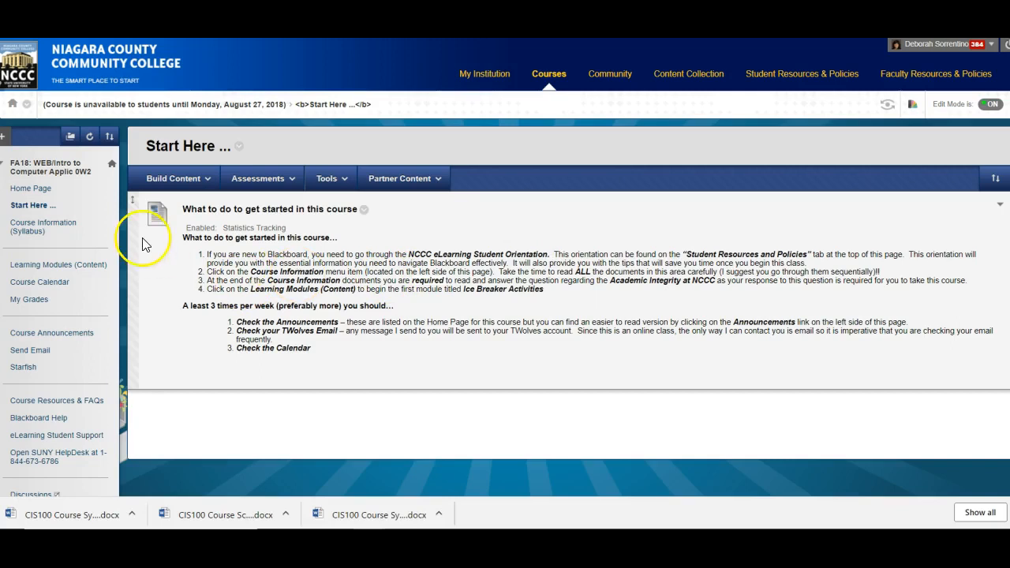
mouse_move(43, 227)
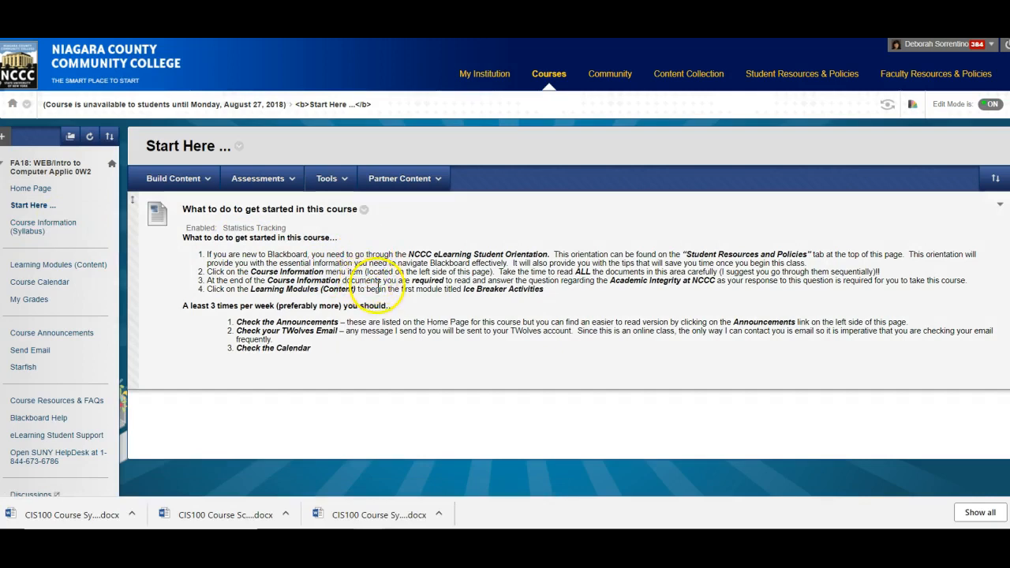
mouse_move(327, 353)
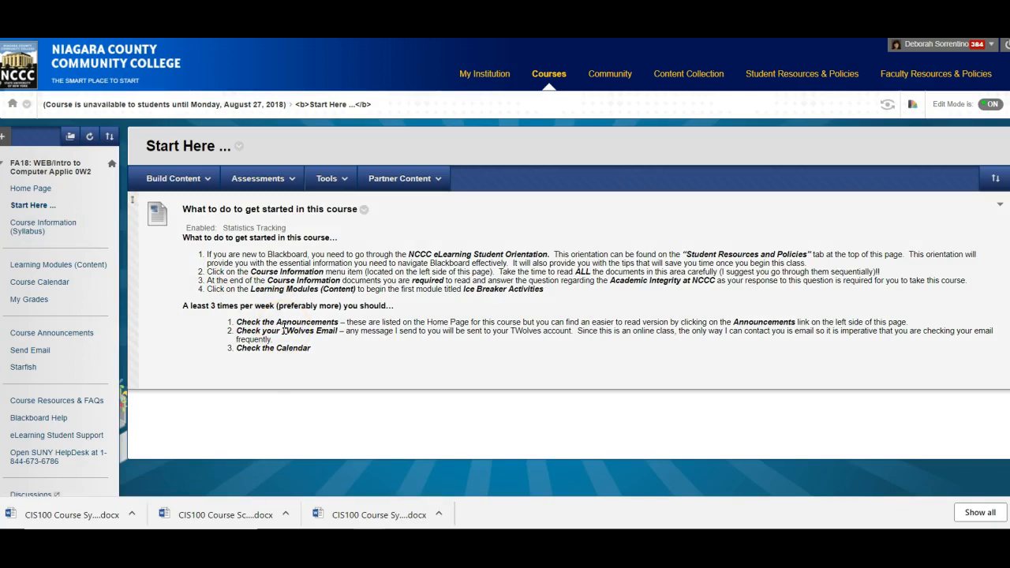
mouse_move(44, 226)
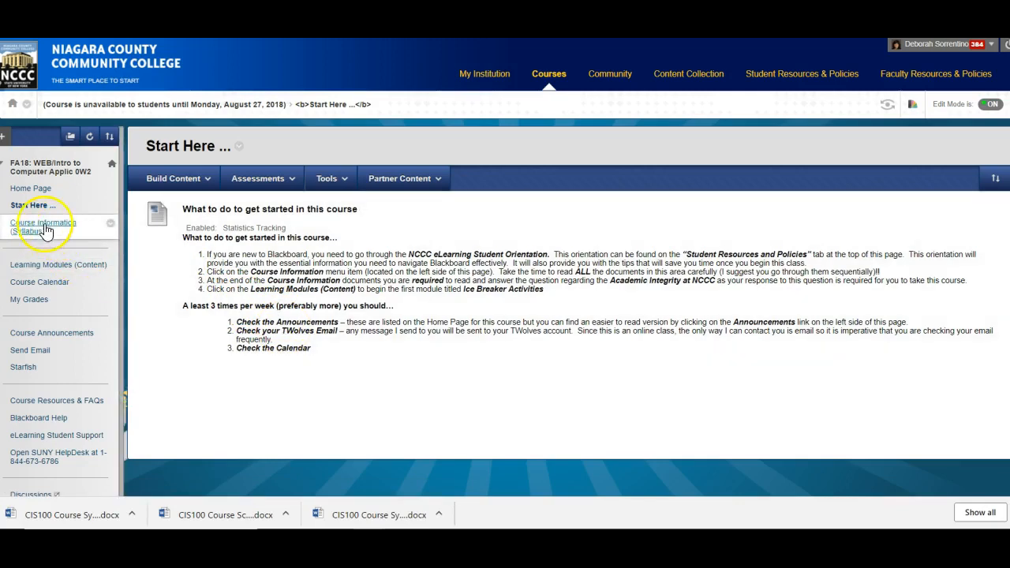
Open the Course Information (Syllabus) page from the course menu.
click(43, 227)
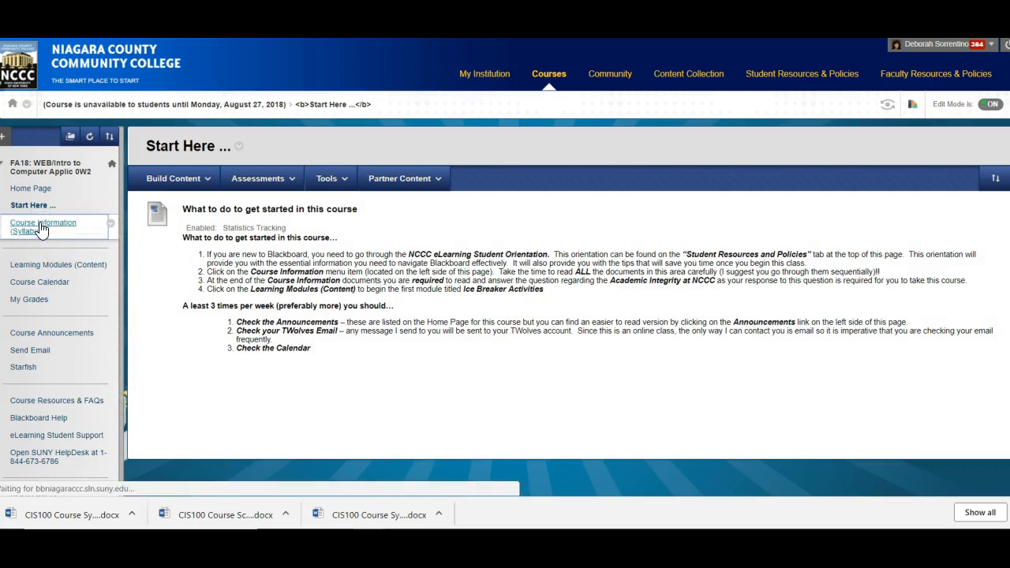
click(43, 226)
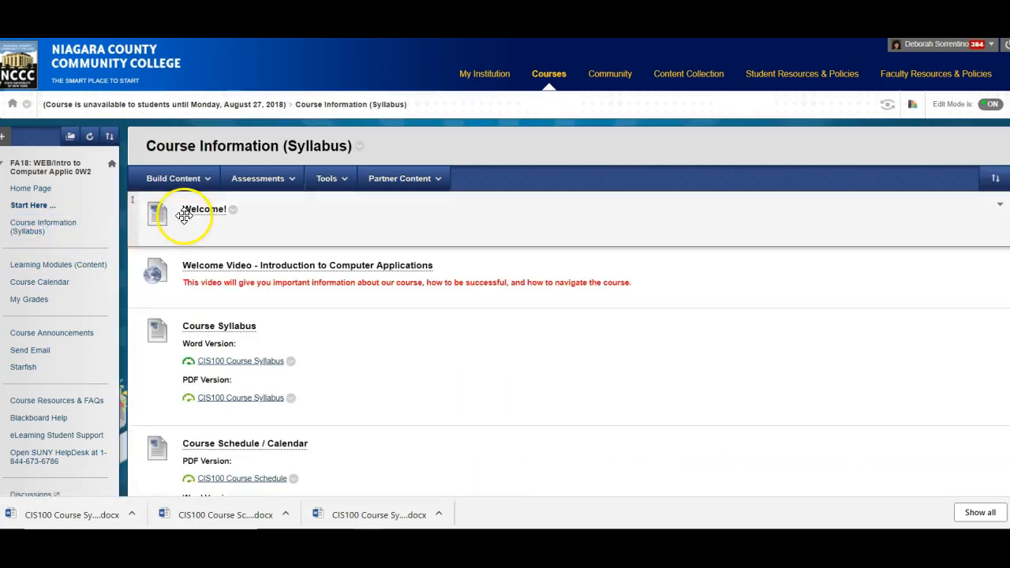
mouse_move(204, 209)
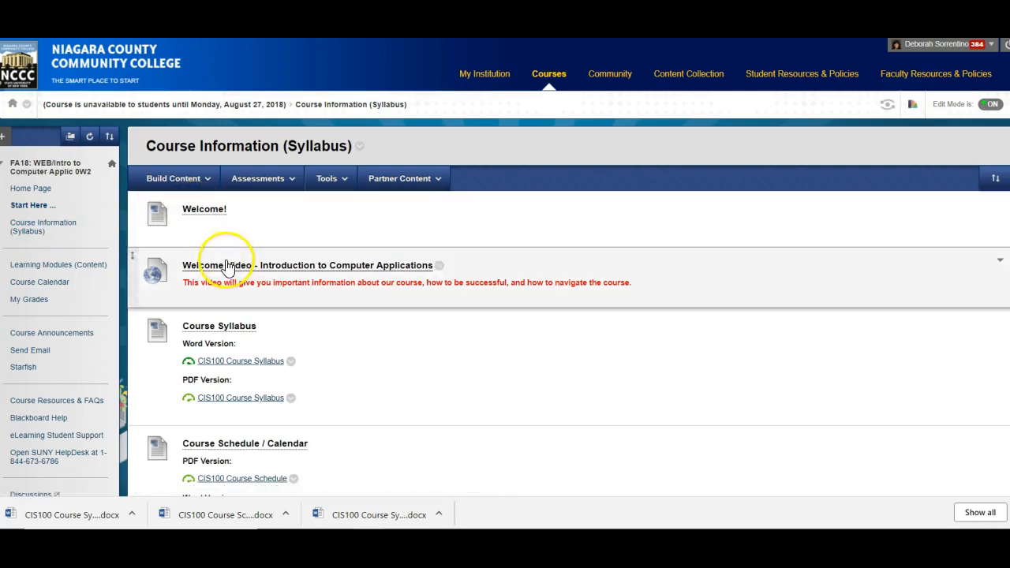
mouse_move(229, 271)
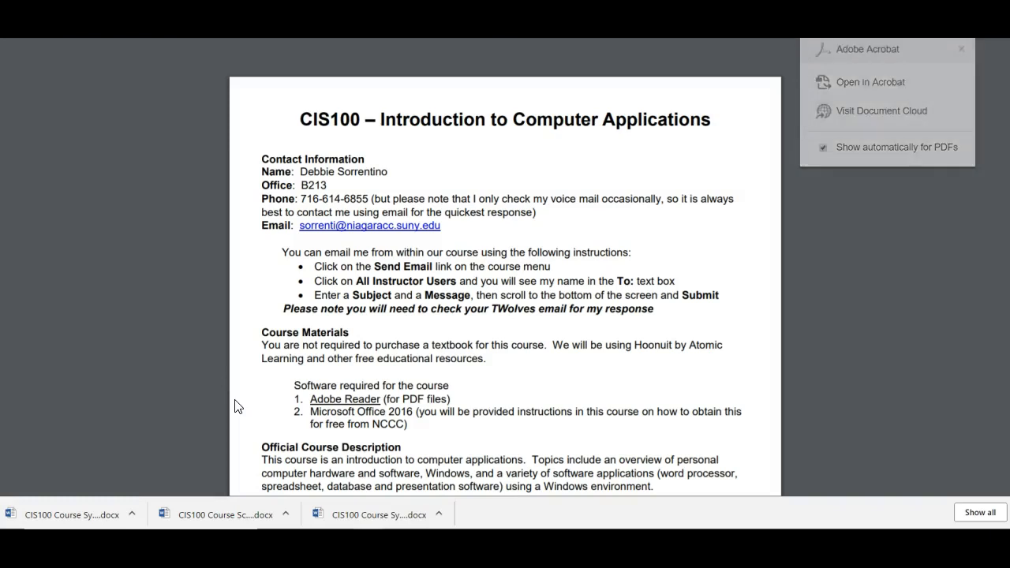
Dismiss the Acrobat prompt and scroll the syllabus down to Online Course Attendance.
click(961, 49)
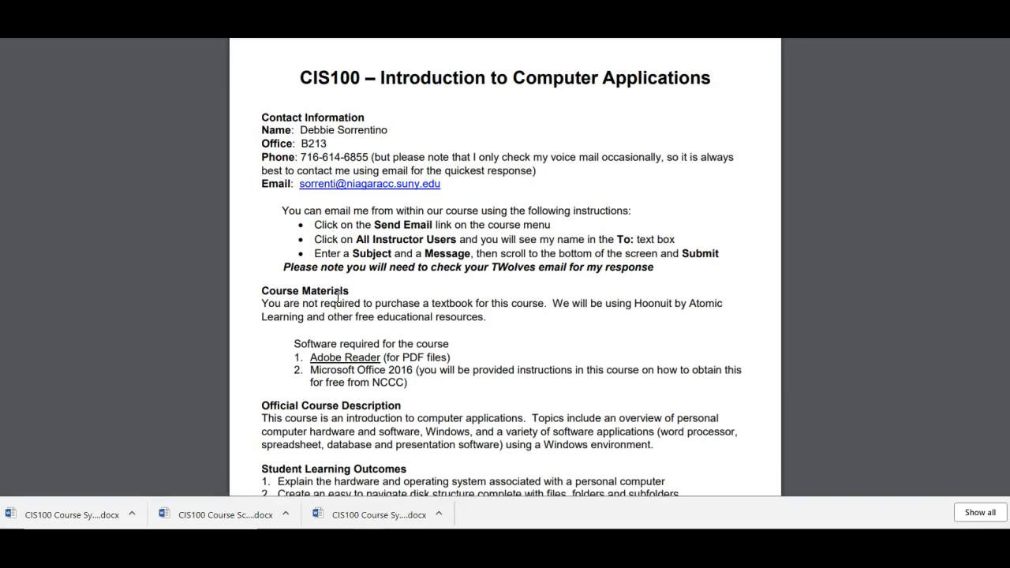
scroll(down, 3)
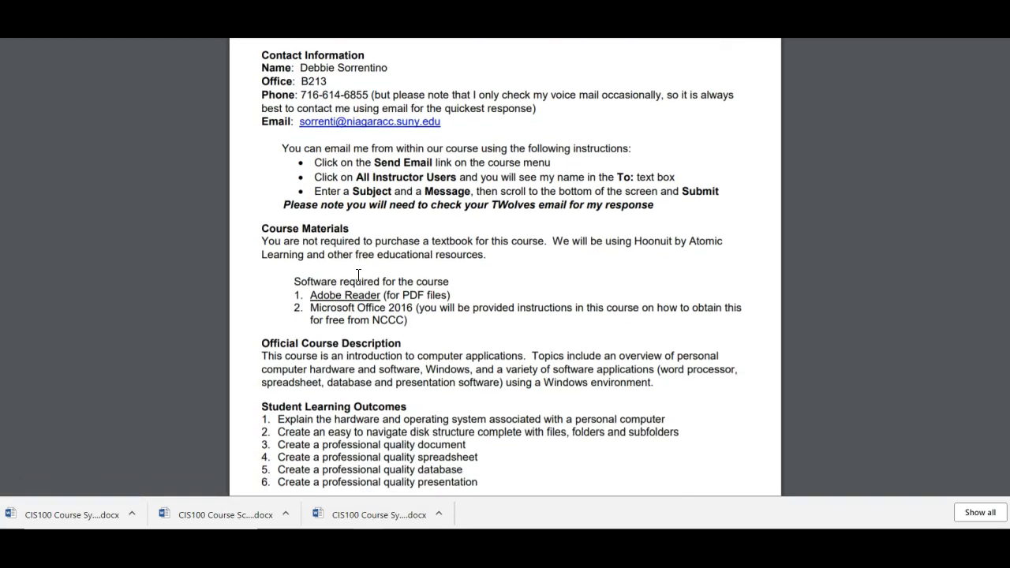
mouse_move(310, 271)
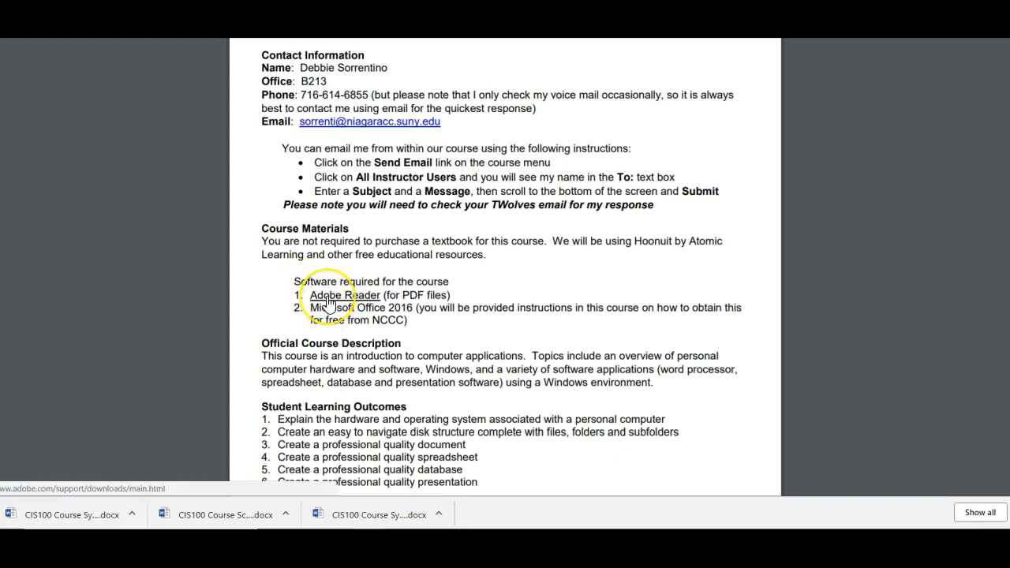
mouse_move(327, 303)
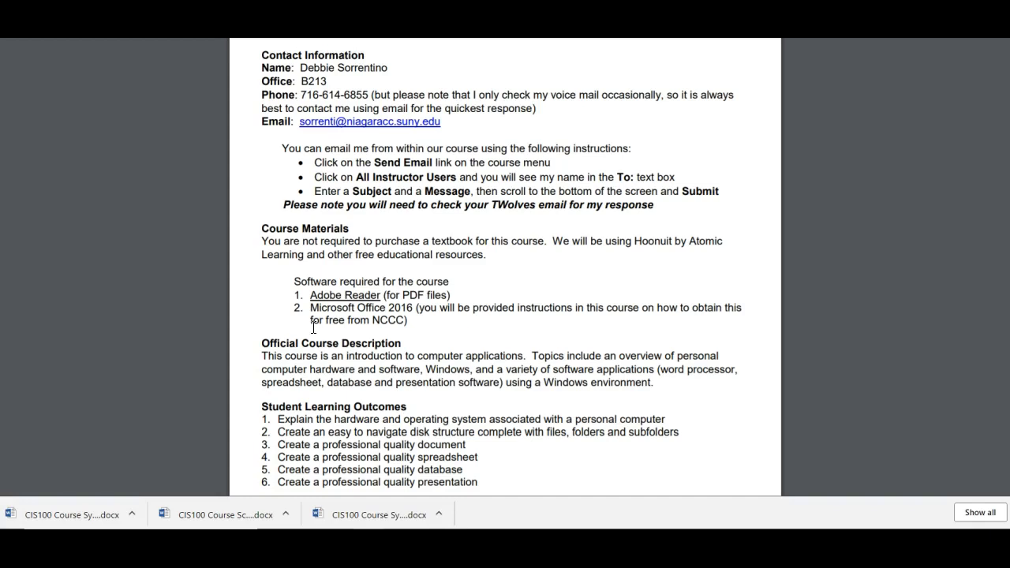
scroll(down, 3)
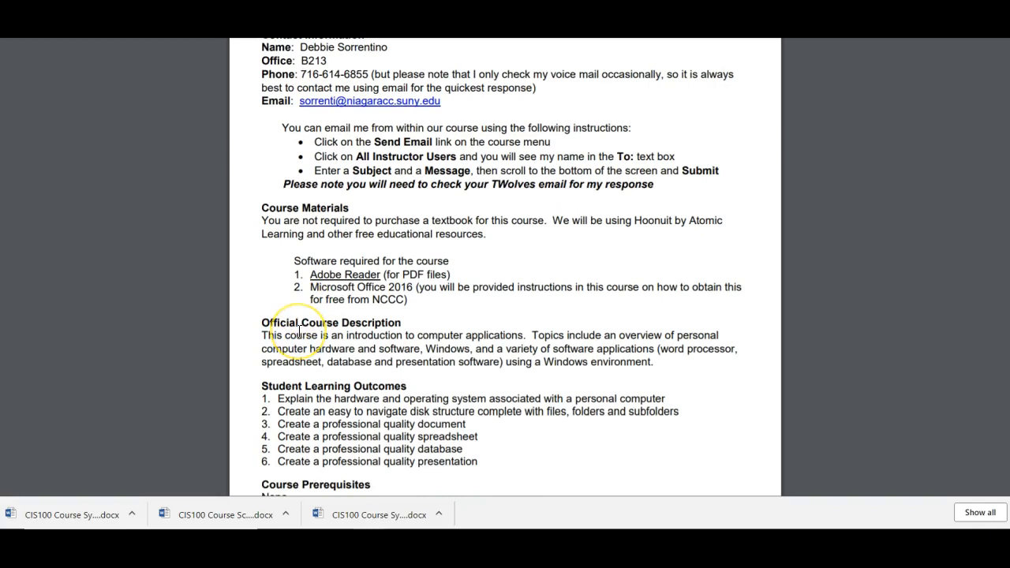
scroll(down, 3)
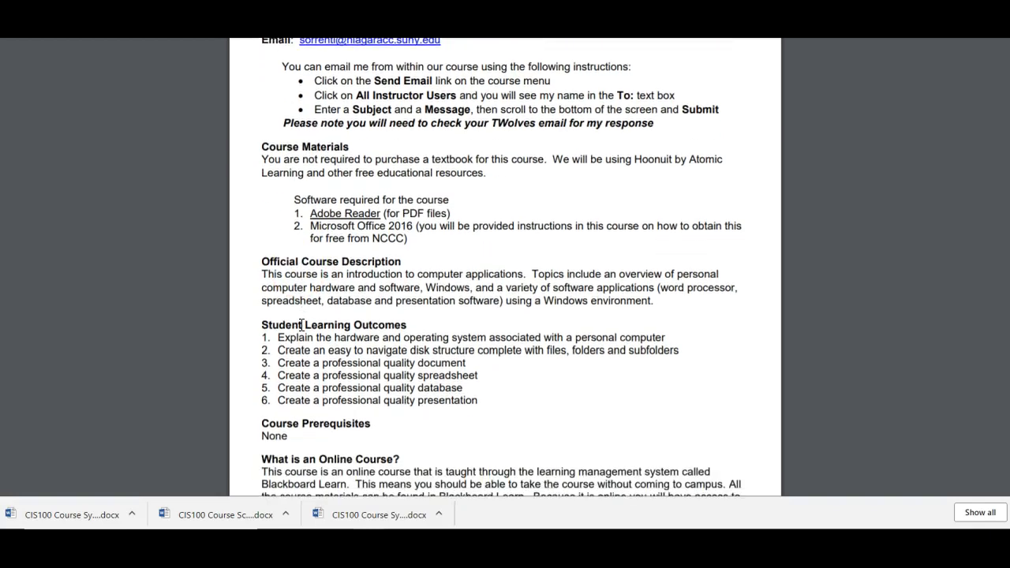
scroll(down, 3)
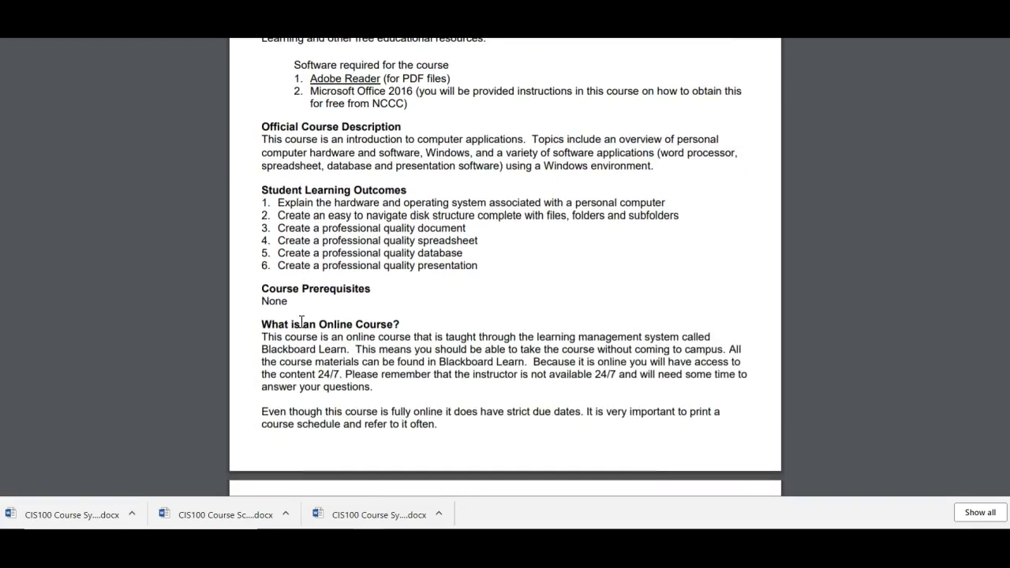
scroll(down, 3)
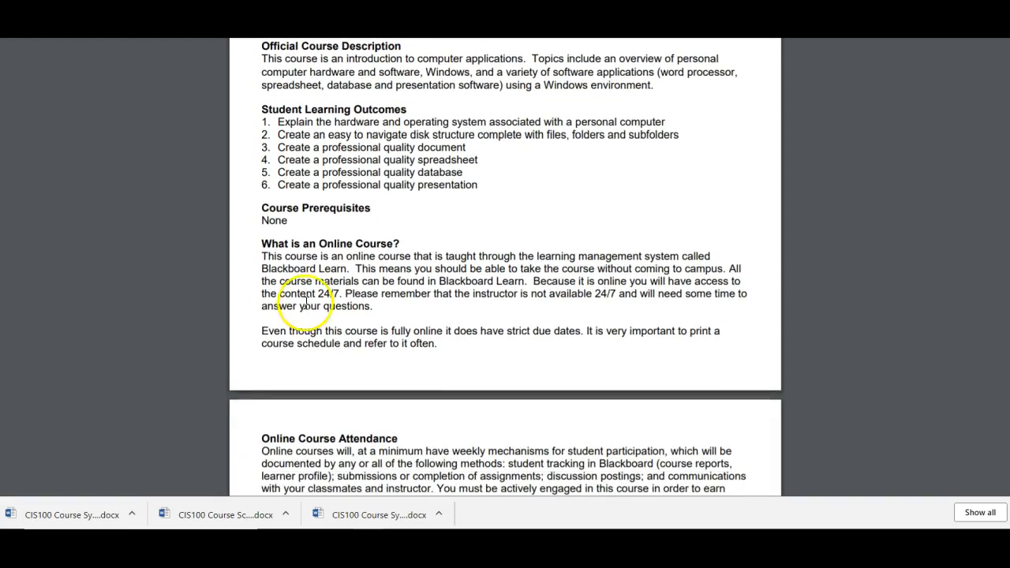
scroll(down, 3)
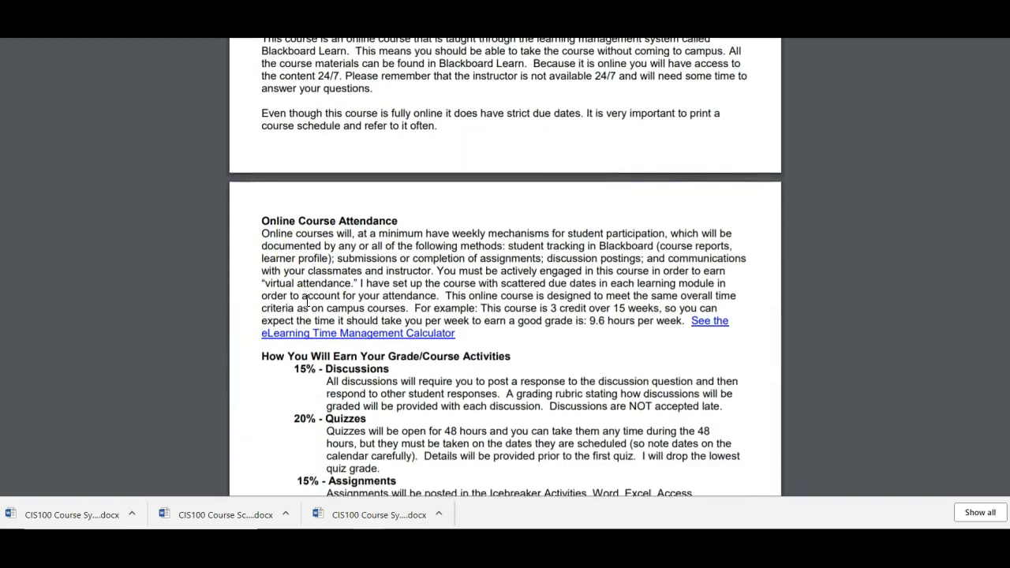
Scroll the syllabus to the grade breakdown, Late Work policy and Final Grade Scale.
scroll(down, 3)
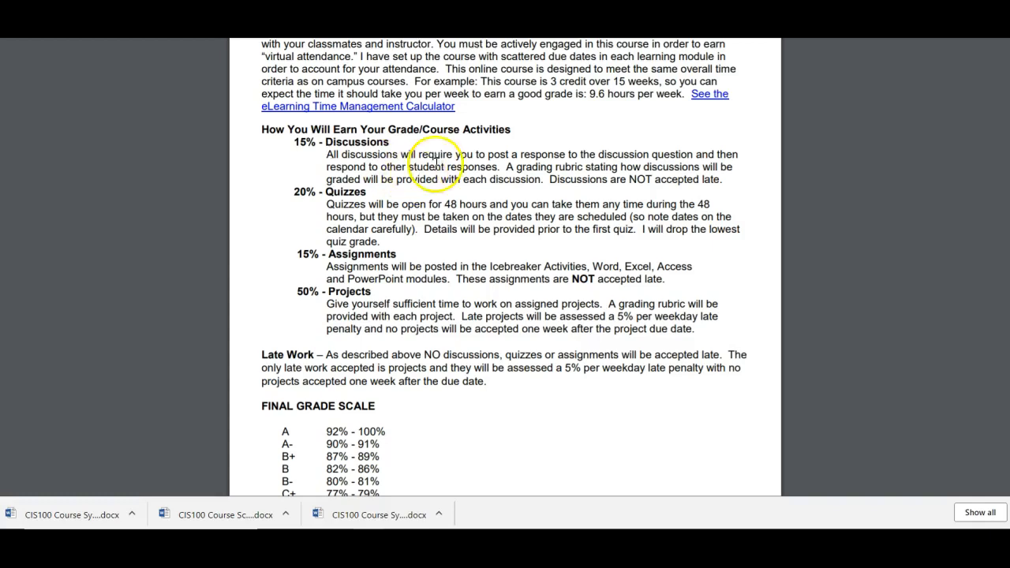
mouse_move(623, 185)
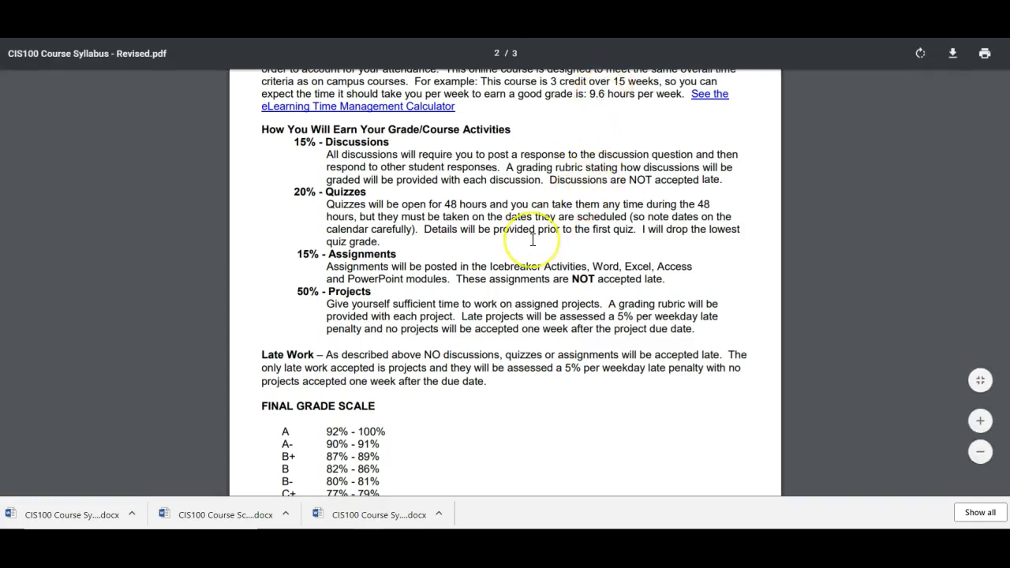
scroll(up, 3)
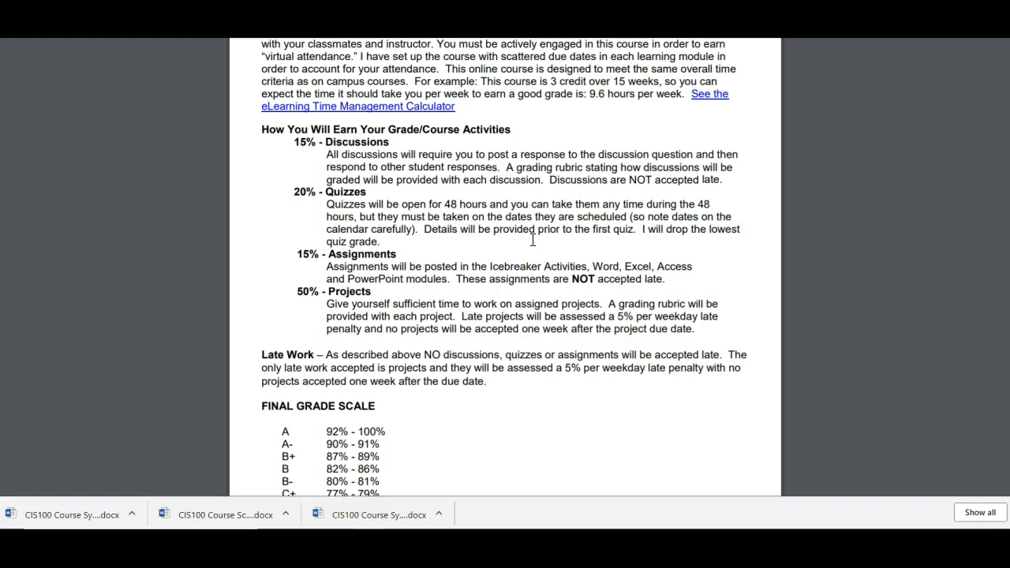
Scroll through the syllabus grading scale and expectations sections.
scroll(down, 3)
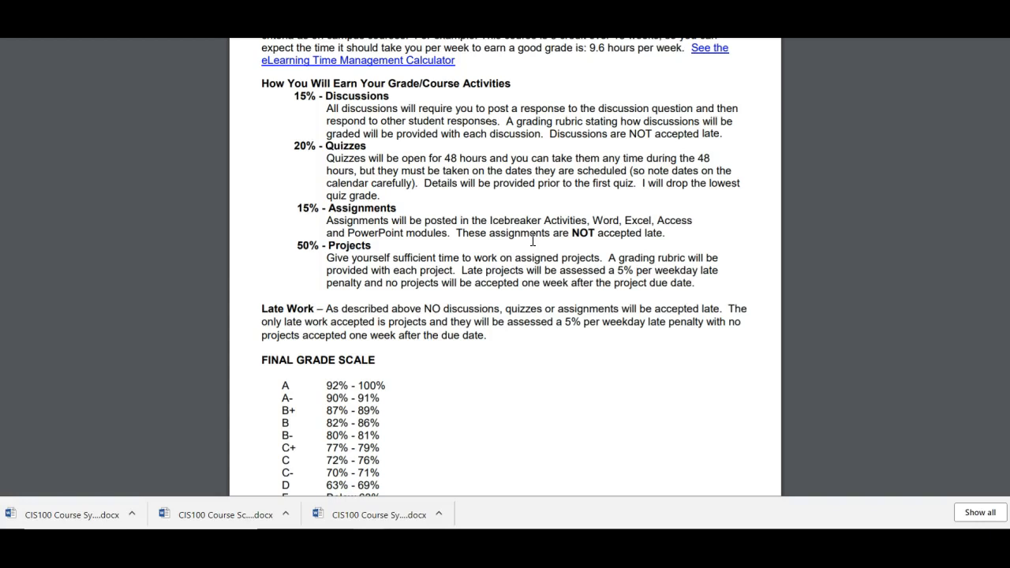
scroll(down, 3)
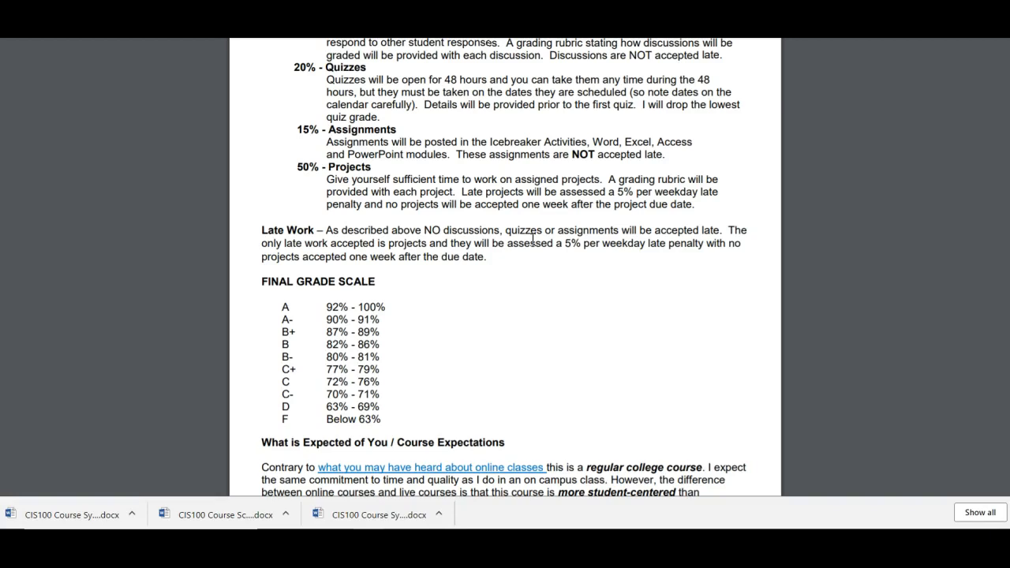
scroll(down, 3)
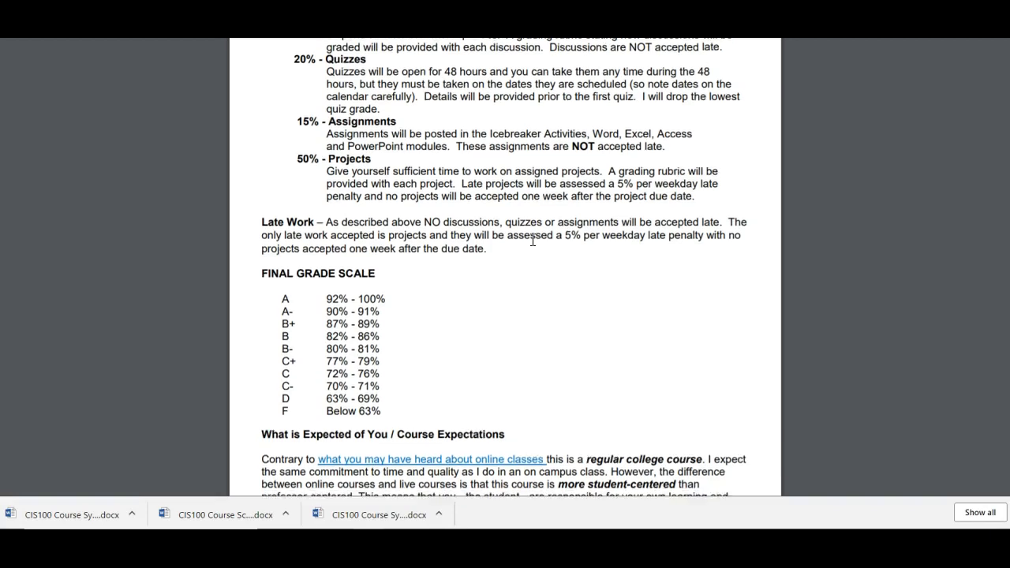
scroll(down, 3)
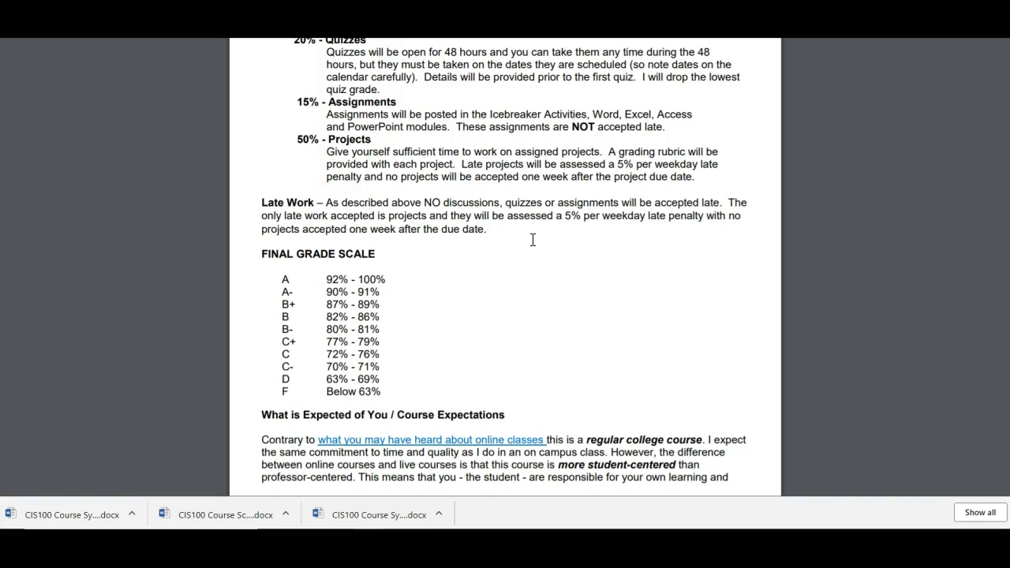
scroll(down, 3)
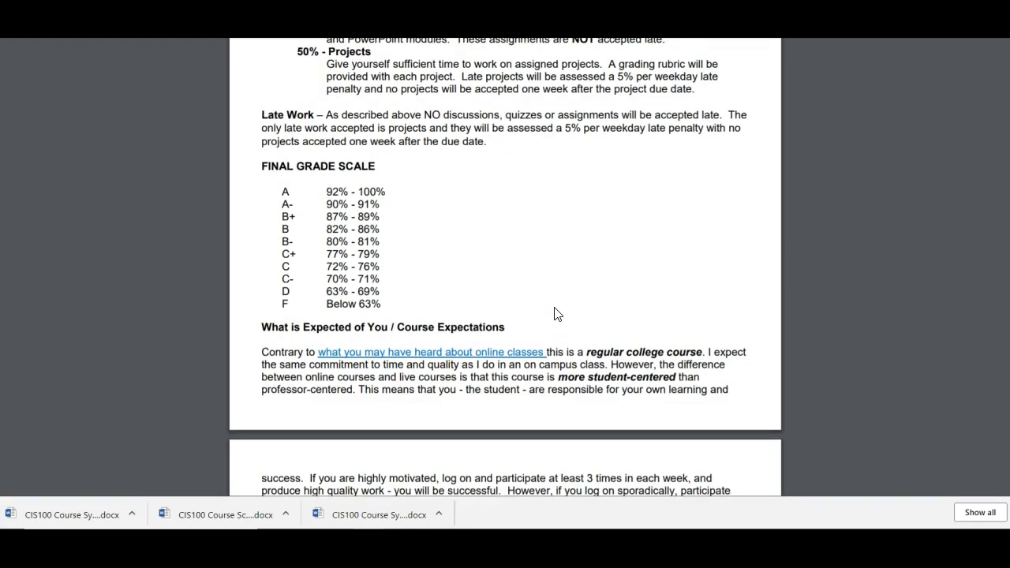
scroll(down, 3)
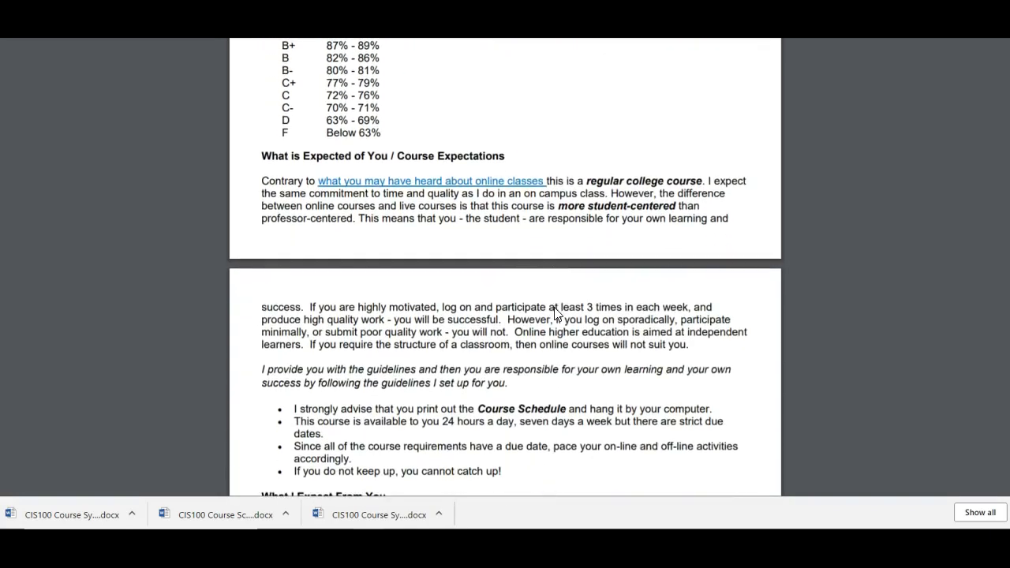
scroll(down, 3)
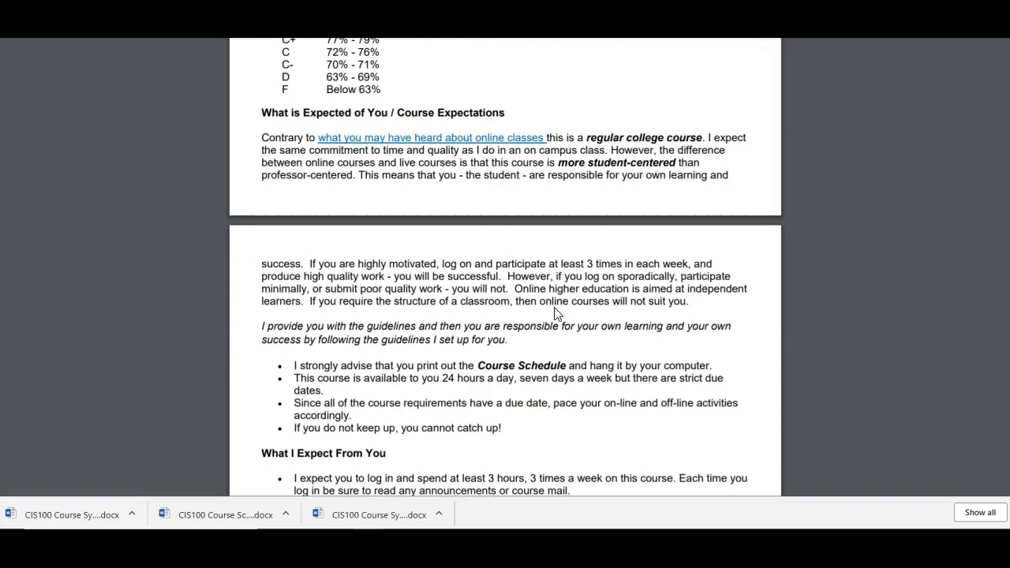
scroll(down, 3)
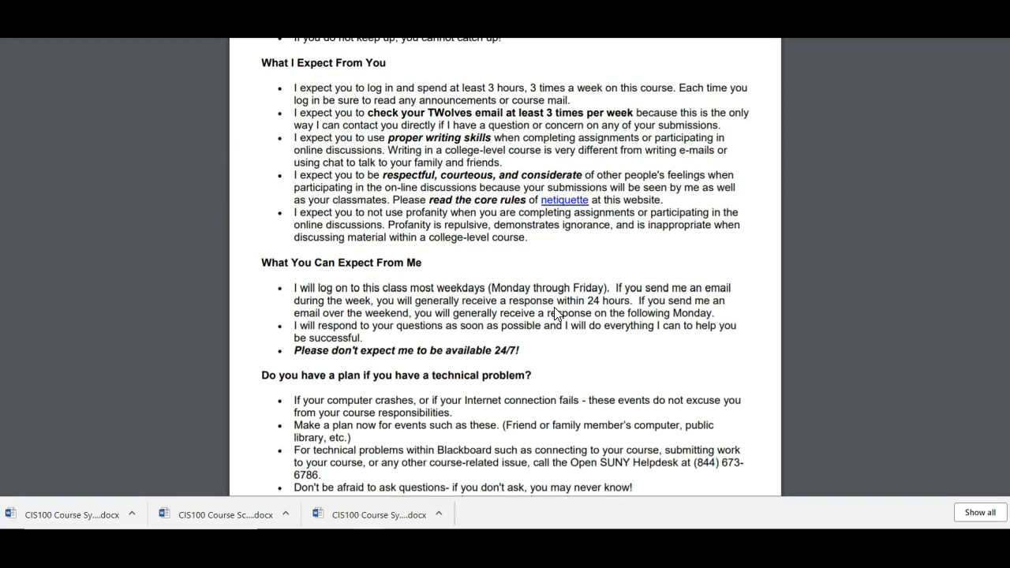
scroll(down, 3)
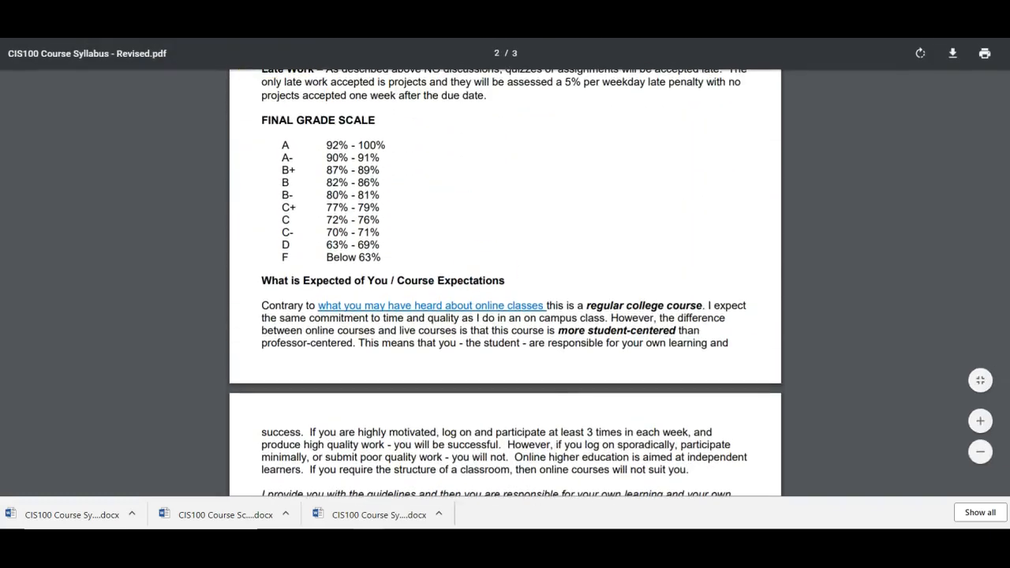
scroll(up, 3)
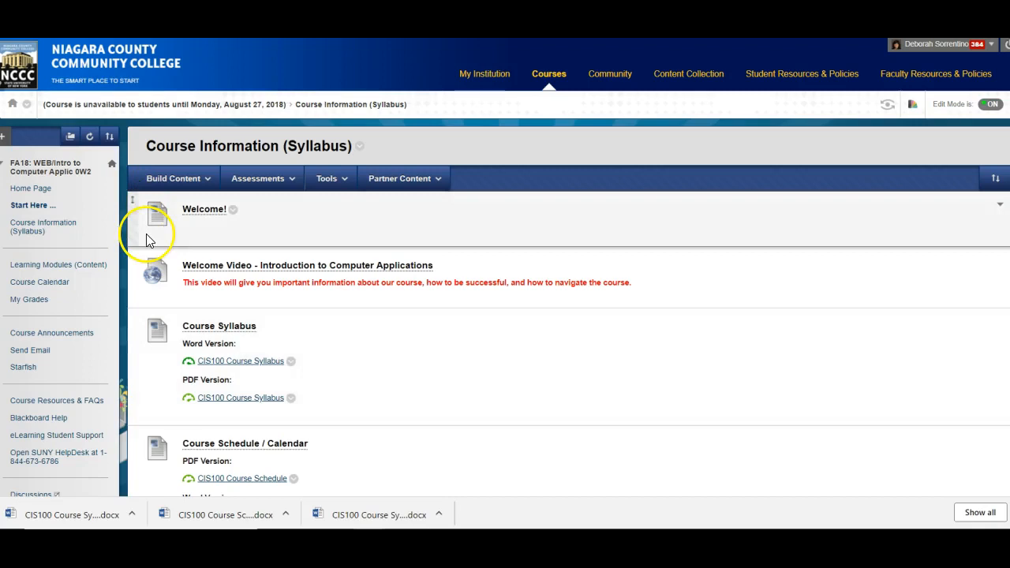
Scroll to Course Schedule / Calendar and open the 'CIS100 Course Schedule' PDF.
scroll(down, 3)
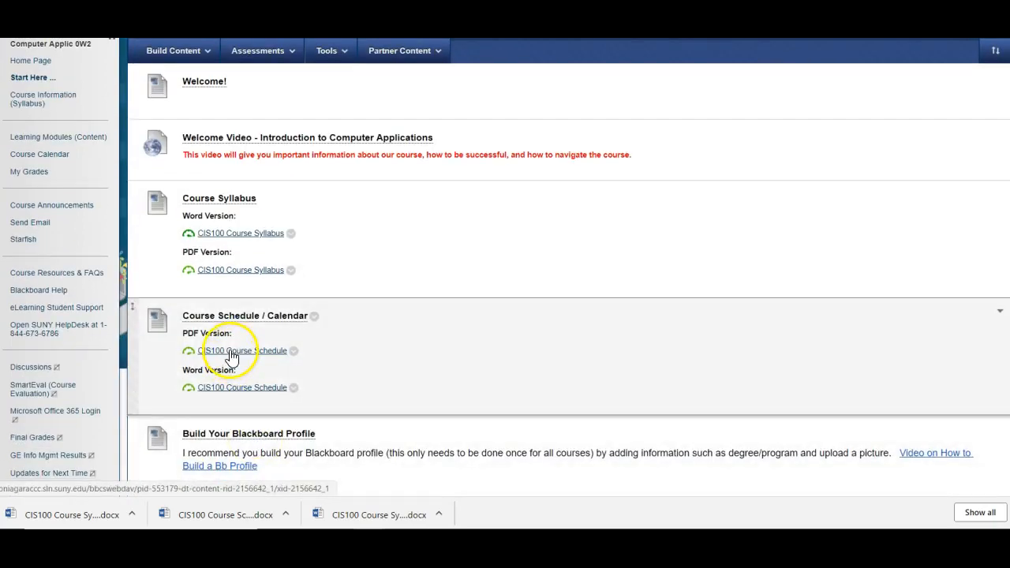
click(242, 350)
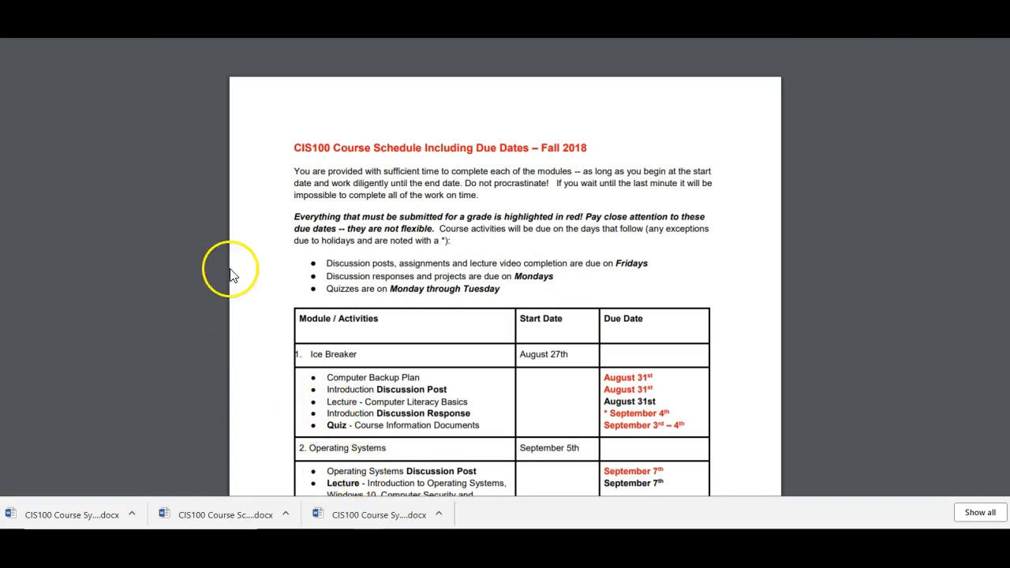
mouse_move(248, 280)
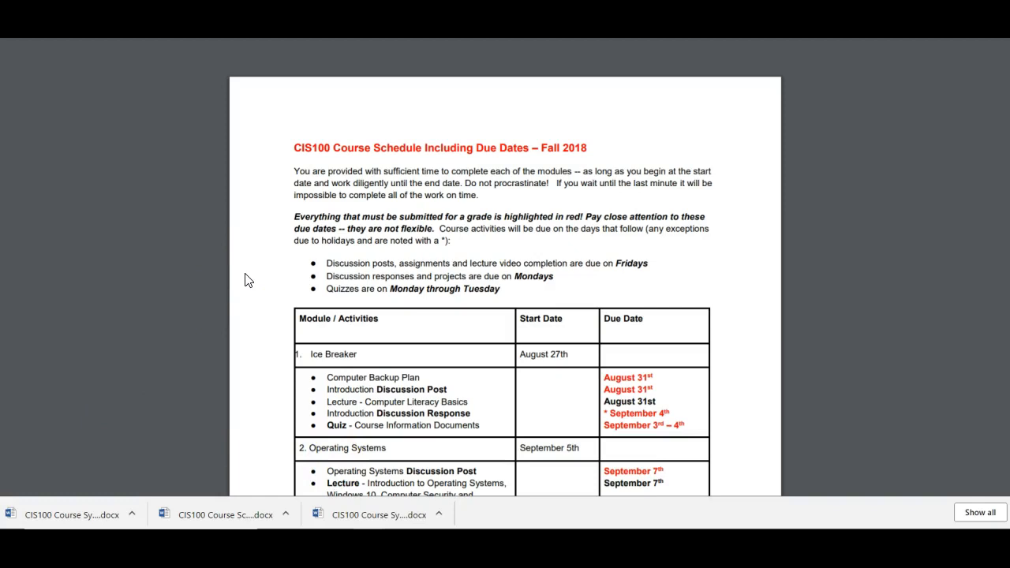
Scroll the schedule's module dates table down to the Excel module, then back up.
scroll(down, 3)
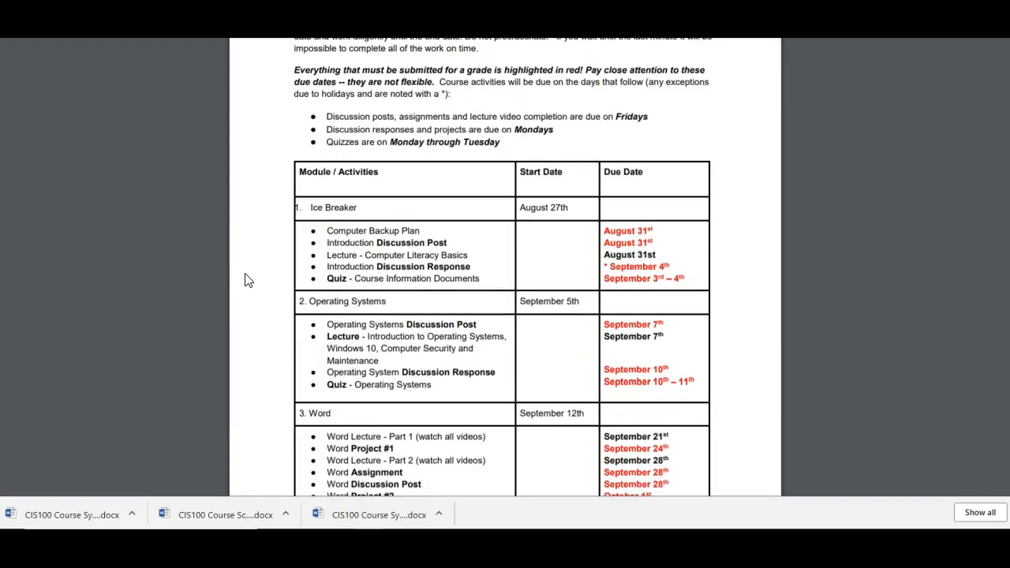
scroll(down, 3)
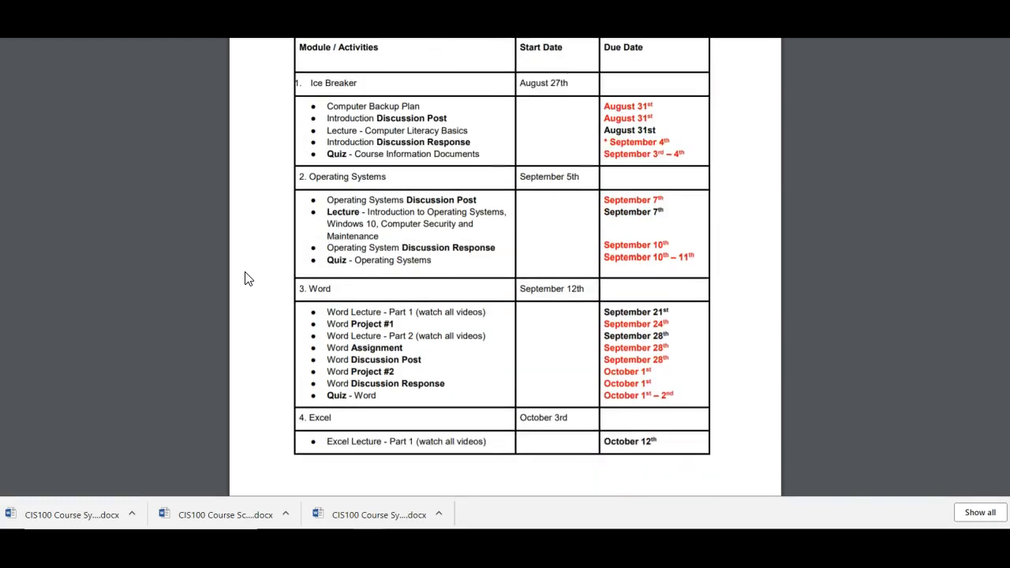
scroll(down, 3)
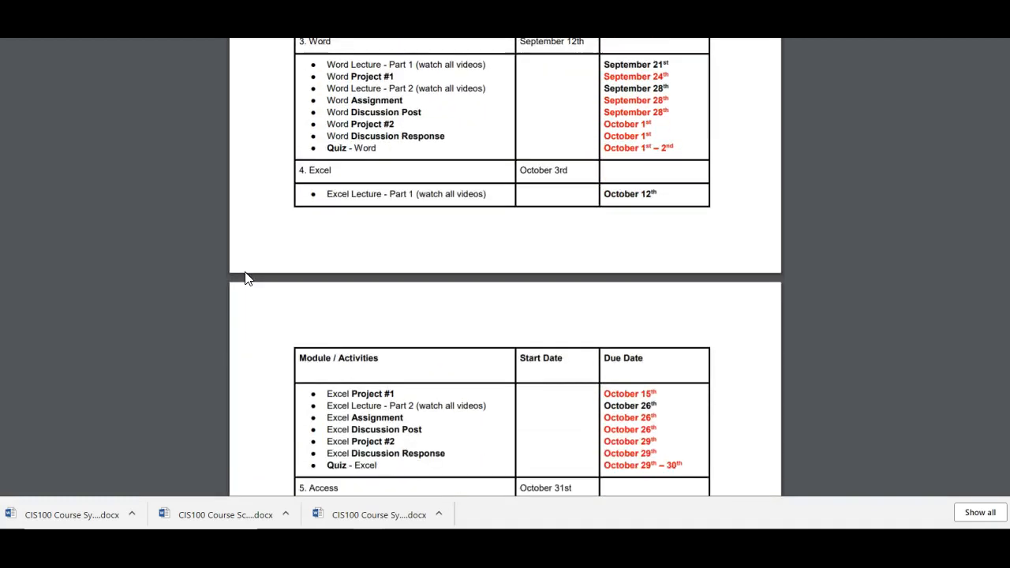
scroll(up, 3)
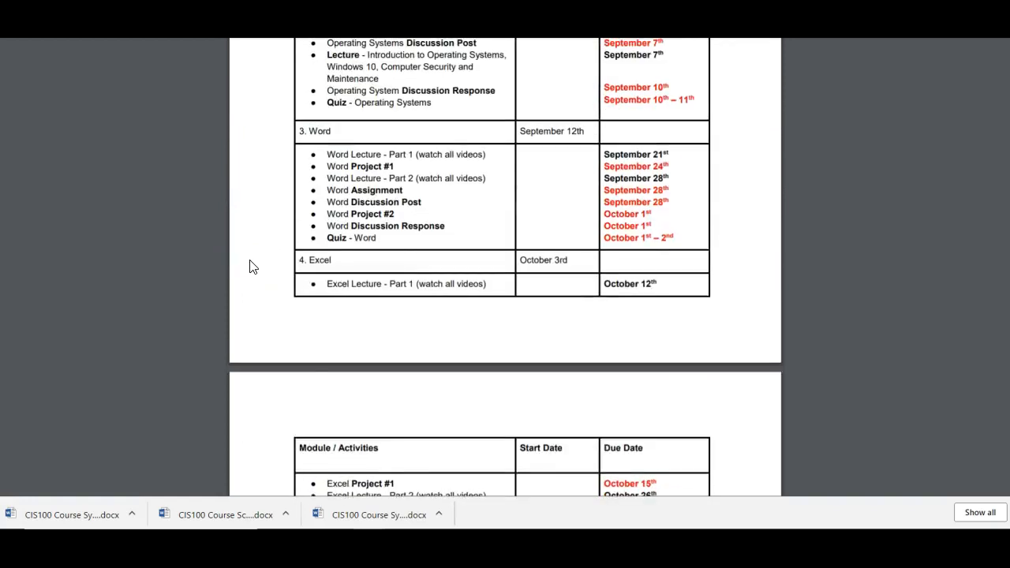
scroll(up, 3)
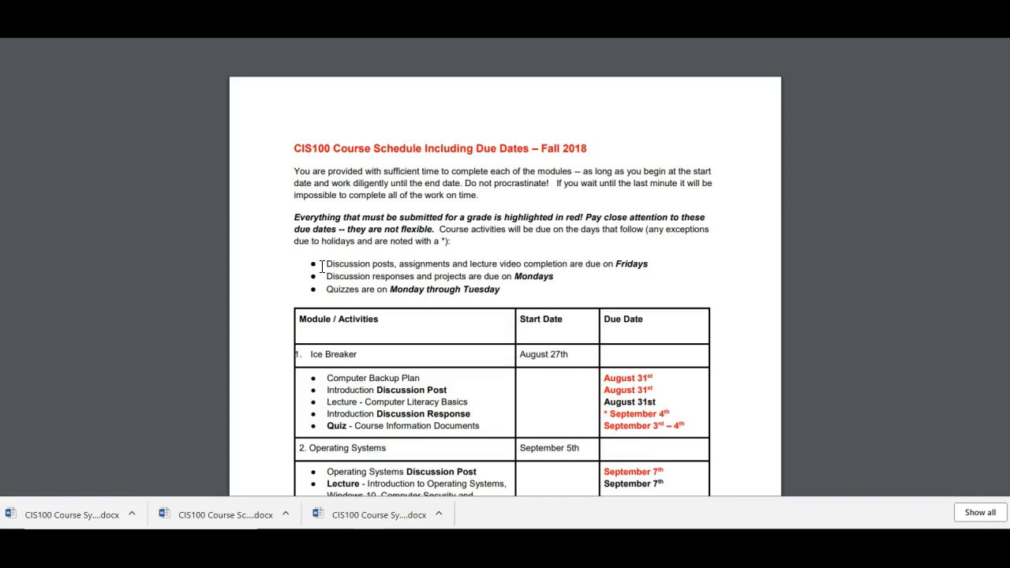
mouse_move(204, 109)
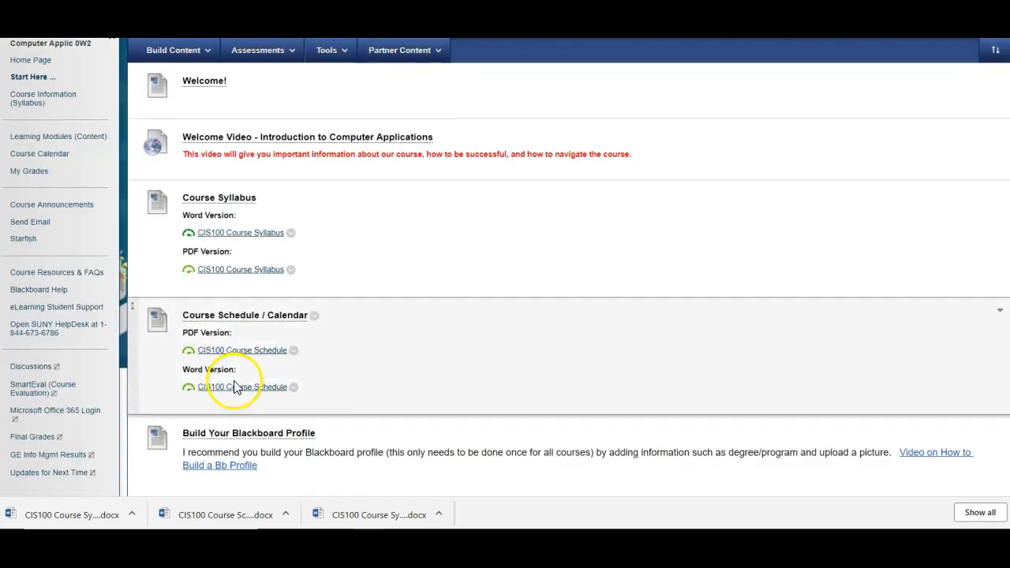
scroll(down, 3)
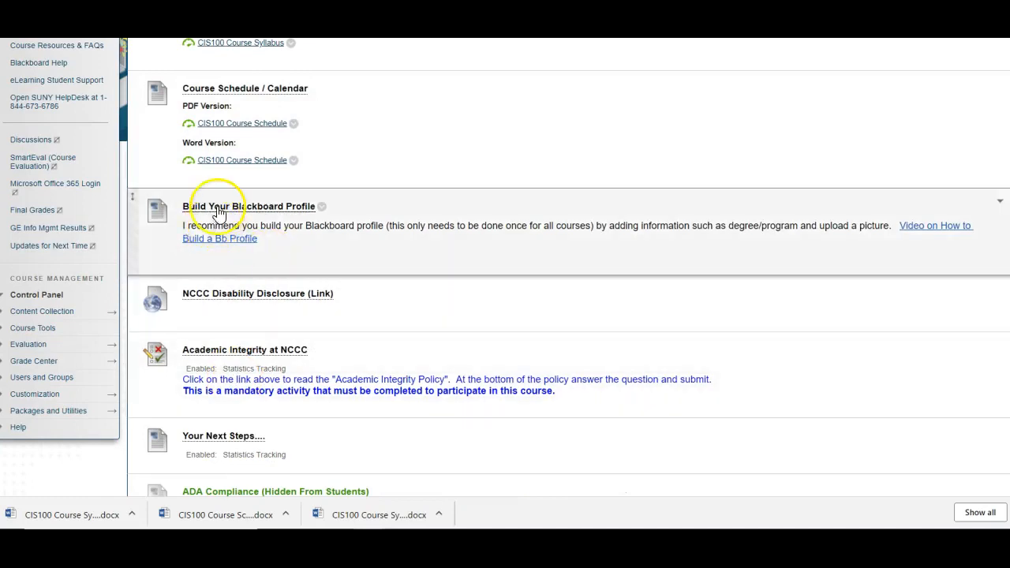
mouse_move(233, 268)
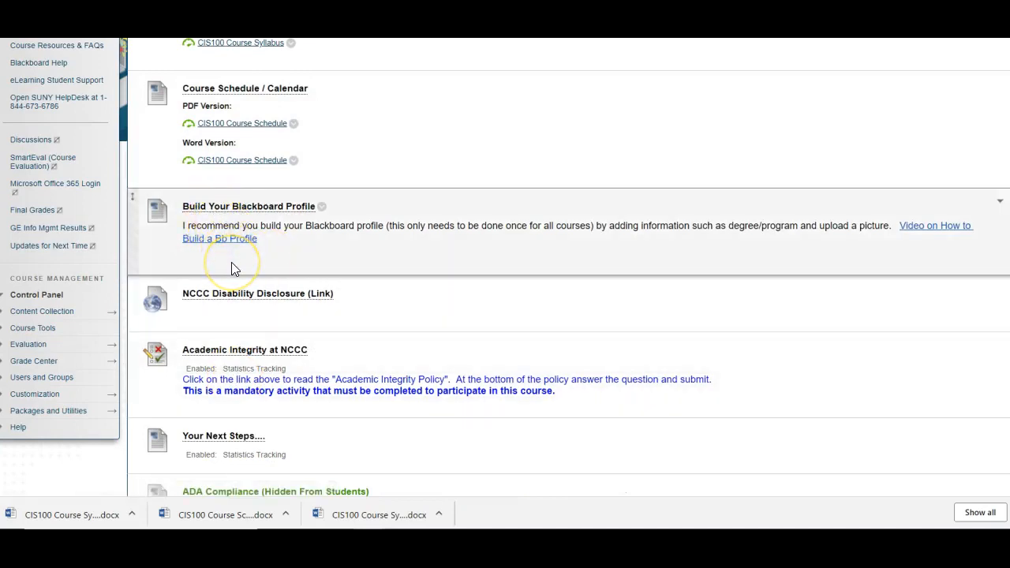
mouse_move(249, 293)
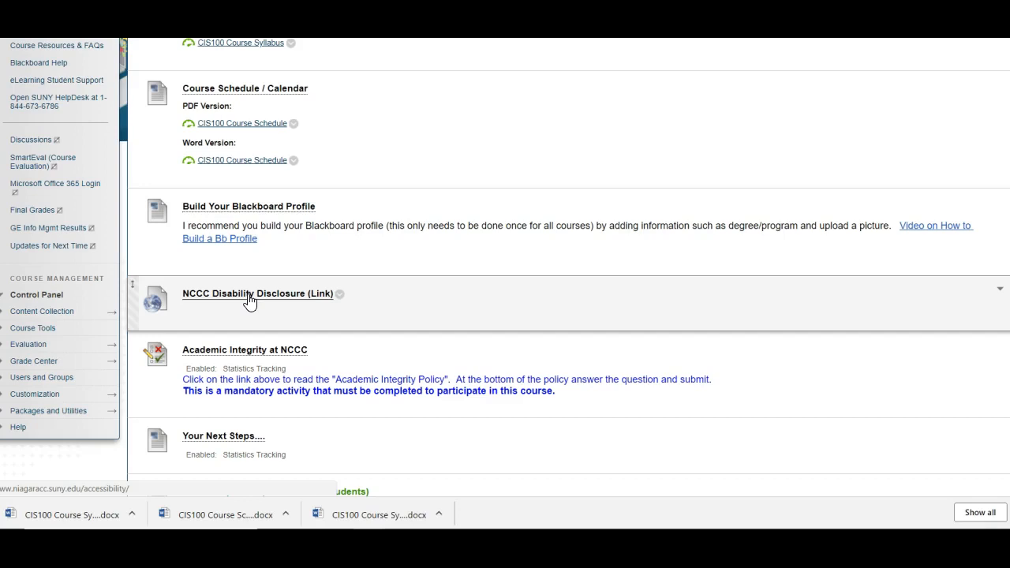
mouse_move(261, 355)
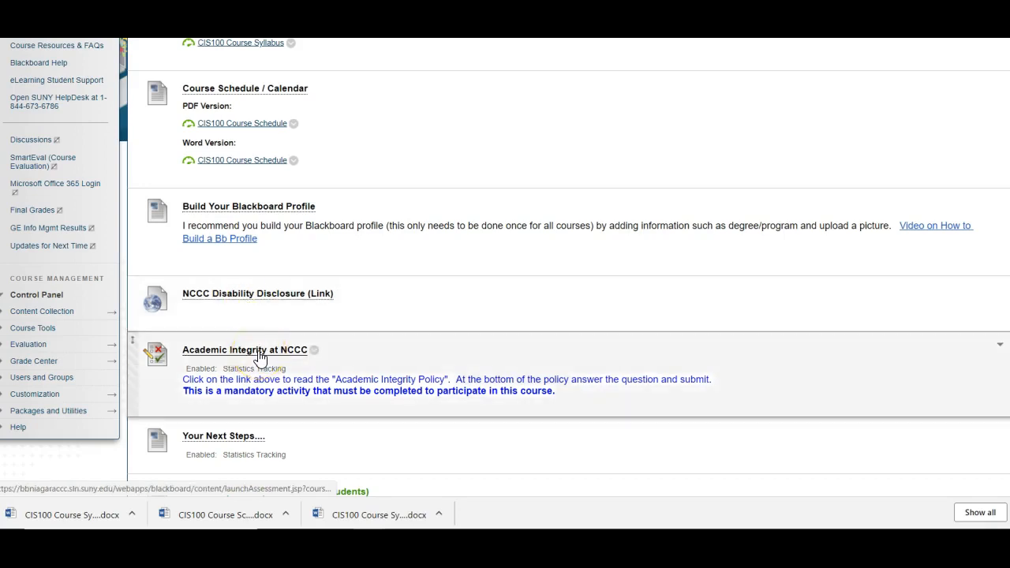
mouse_move(243, 350)
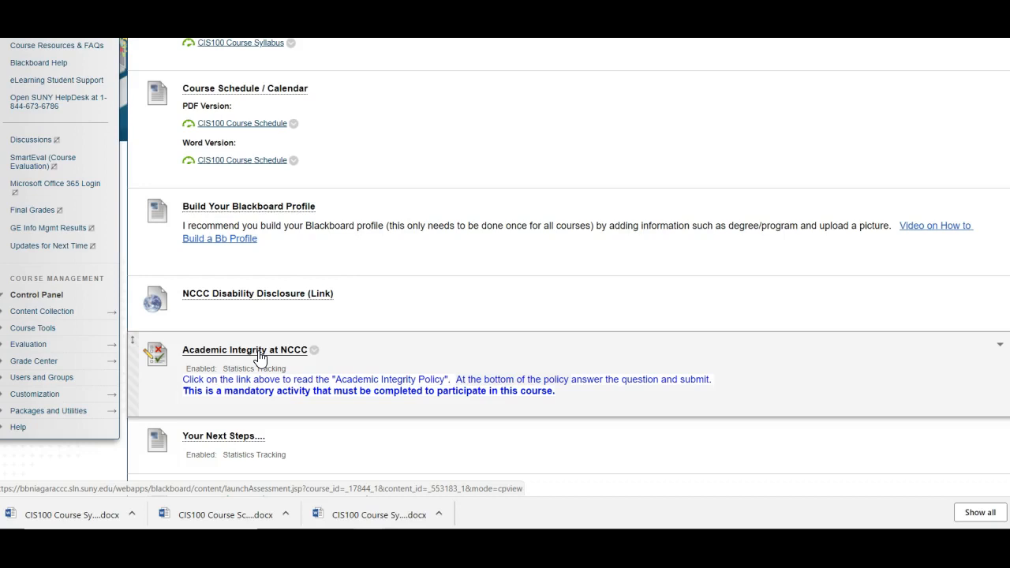
mouse_move(224, 436)
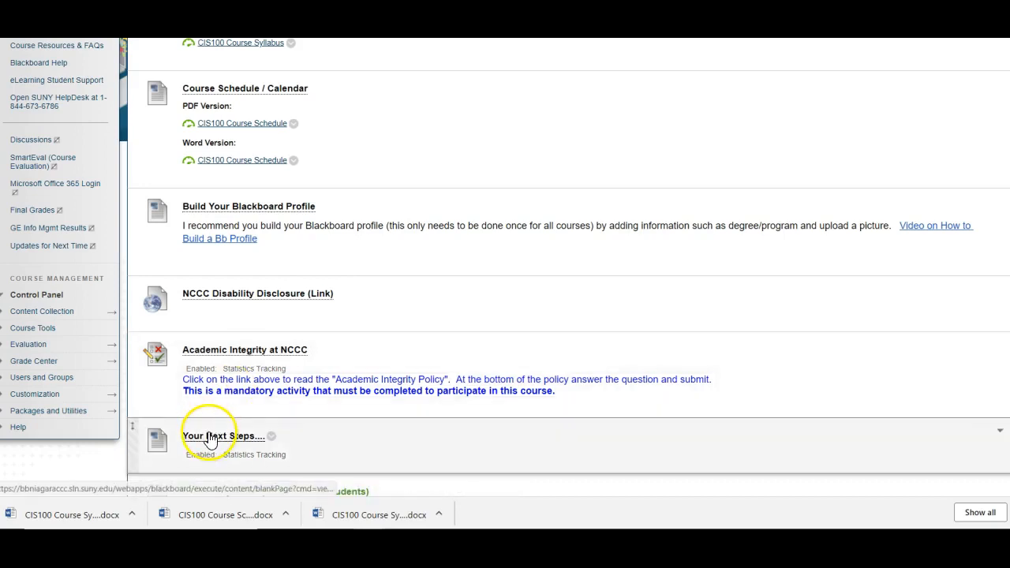
scroll(down, 3)
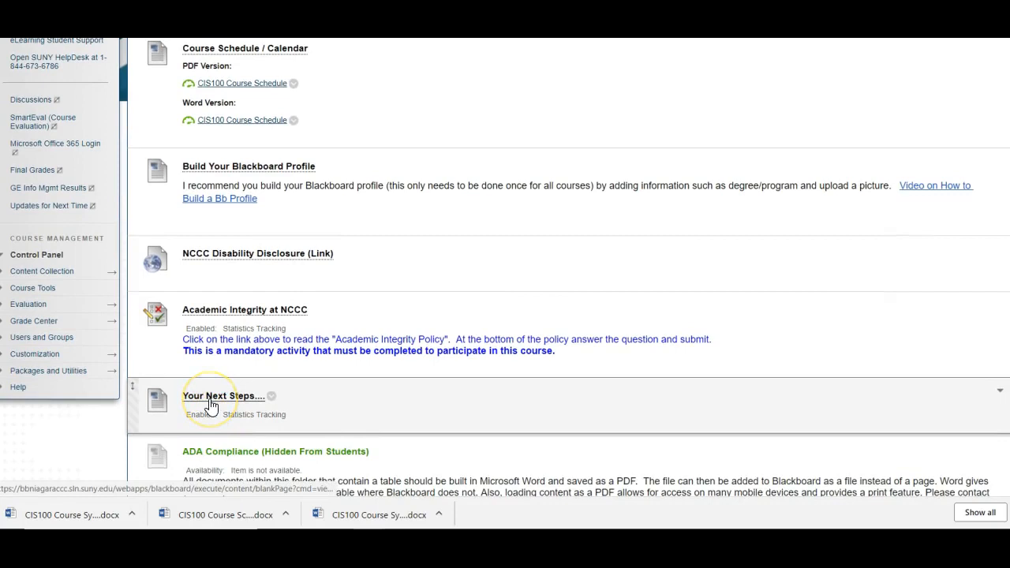
mouse_move(223, 395)
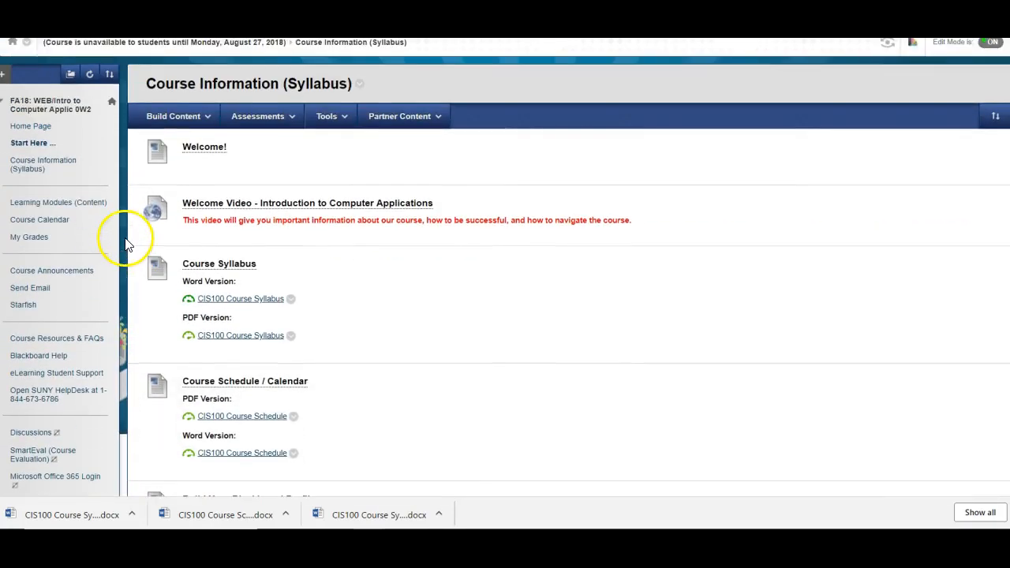
mouse_move(36, 207)
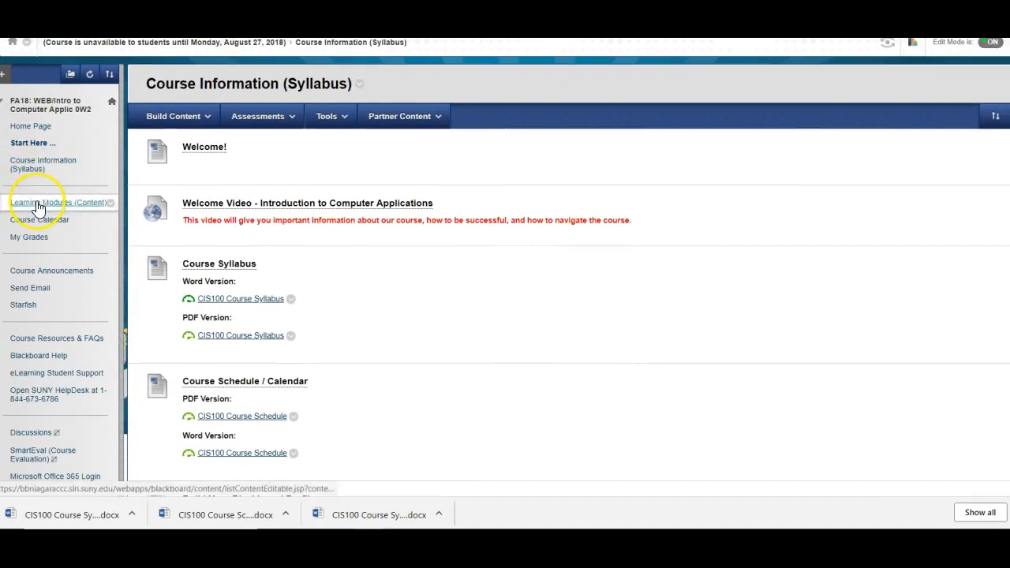
Open Learning Modules (Content) from the course menu to list the module folders.
click(57, 202)
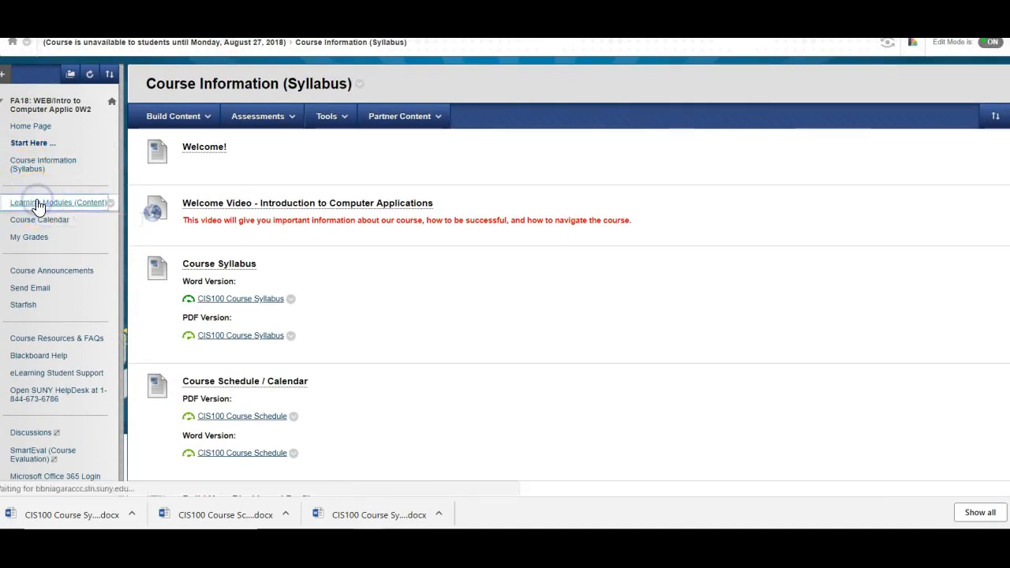
click(58, 202)
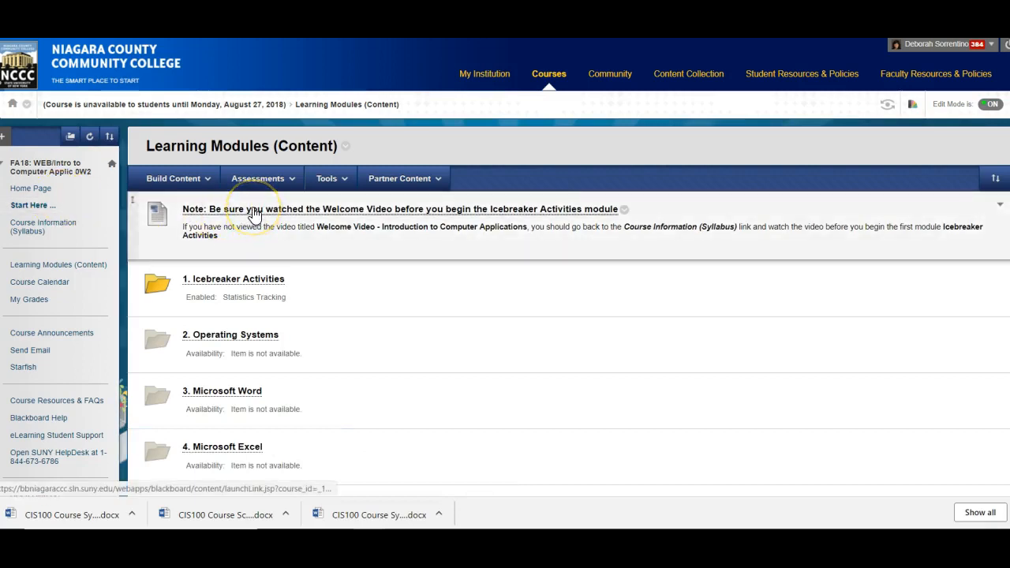
mouse_move(245, 284)
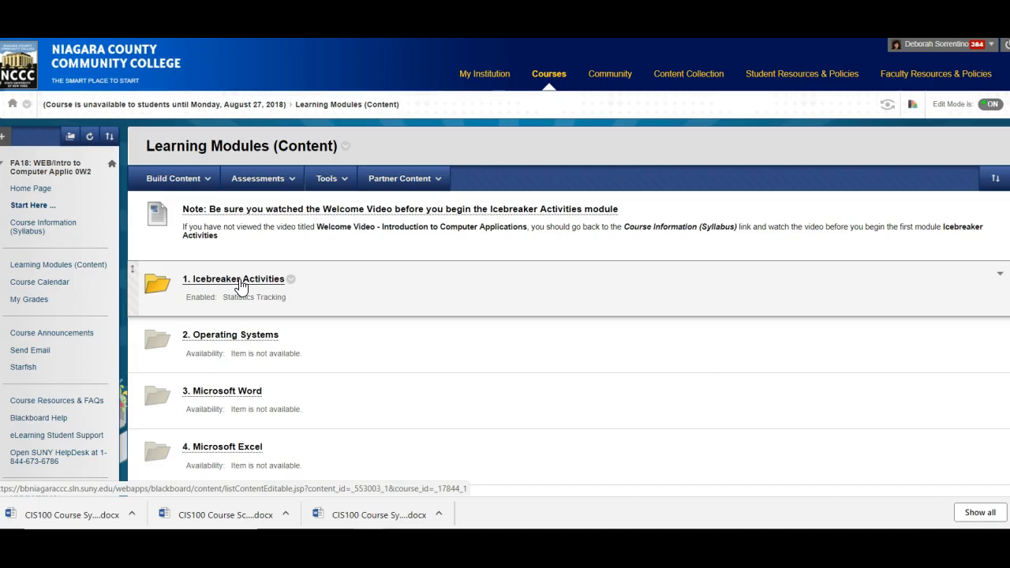
mouse_move(150, 249)
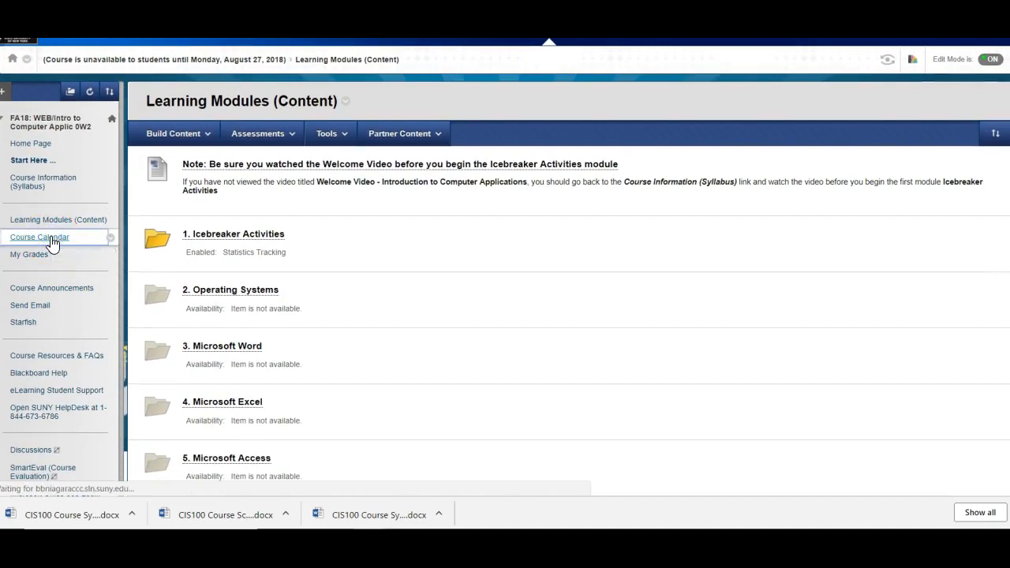
Show the Course Calendar for September 2018 with its quiz and assignment due dates.
click(39, 237)
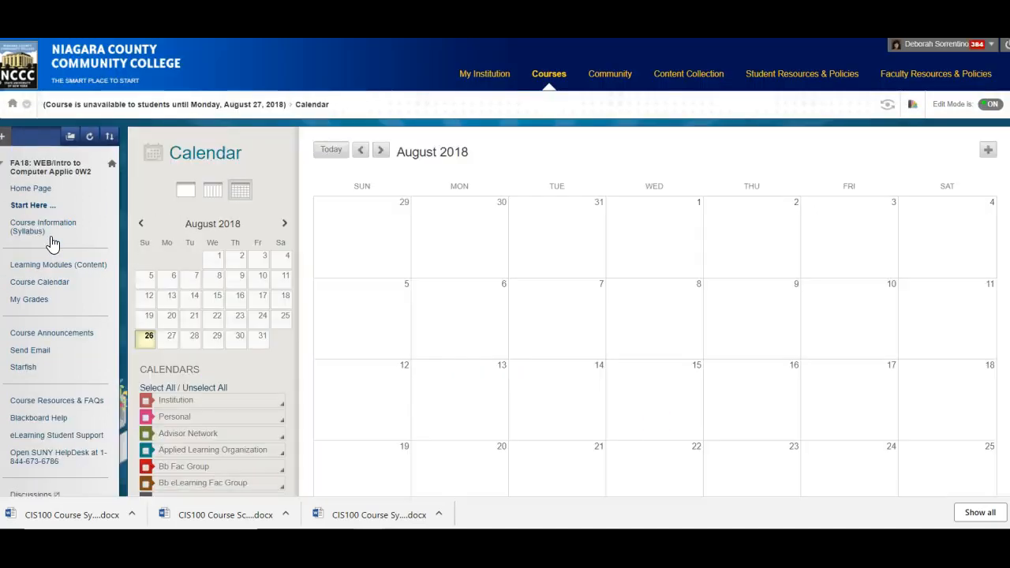
scroll(down, 3)
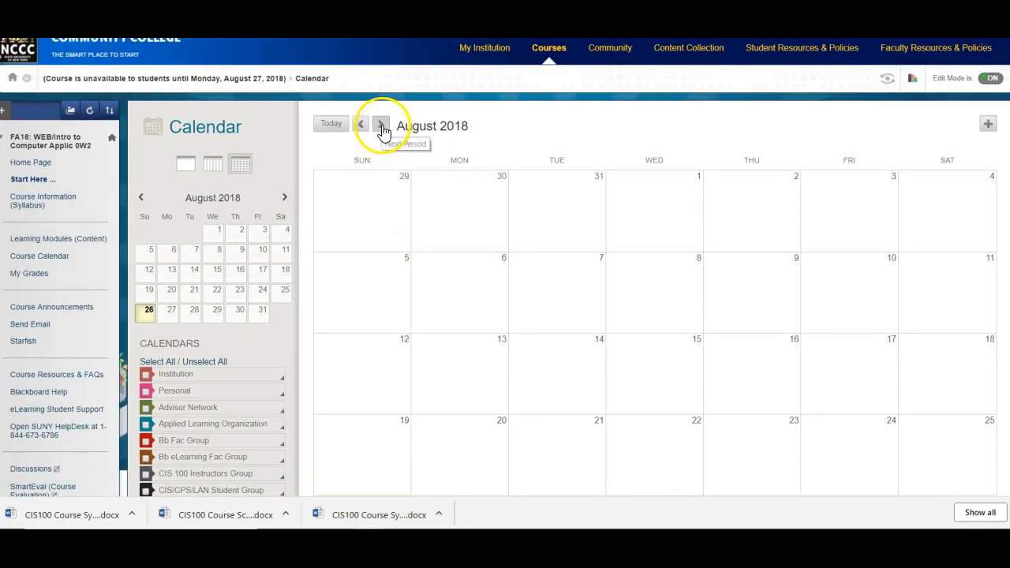
click(381, 124)
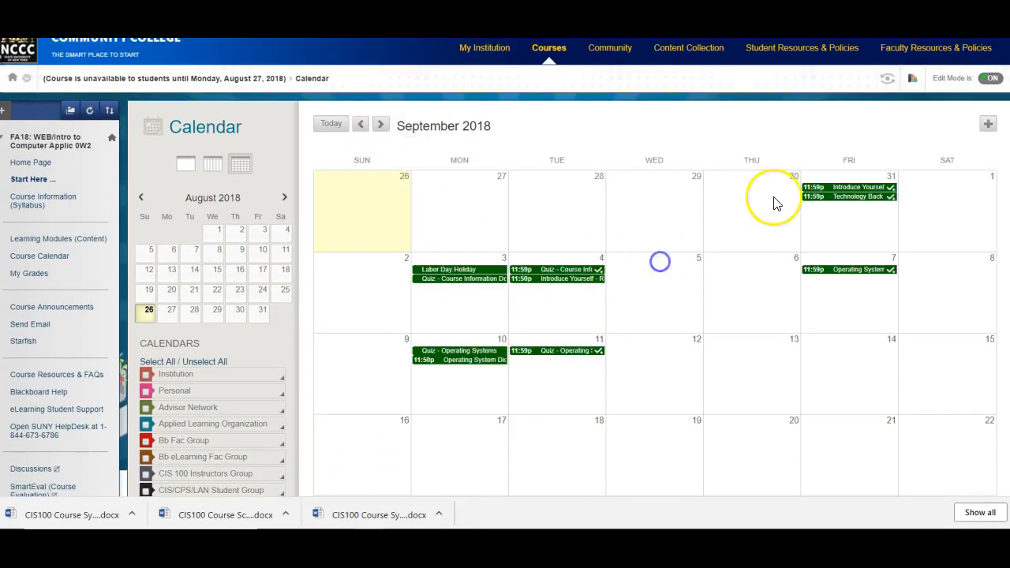
scroll(down, 3)
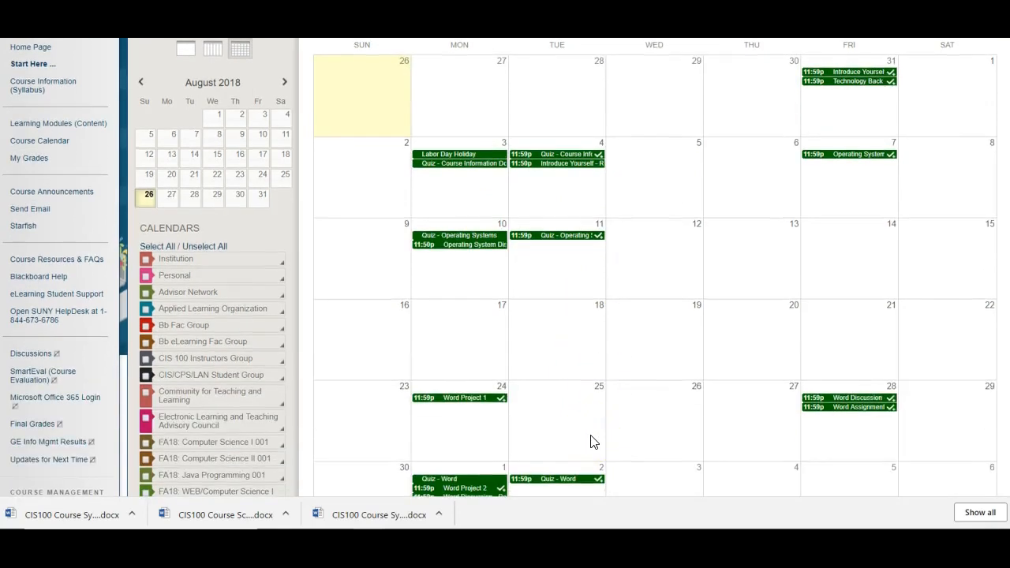
scroll(up, 3)
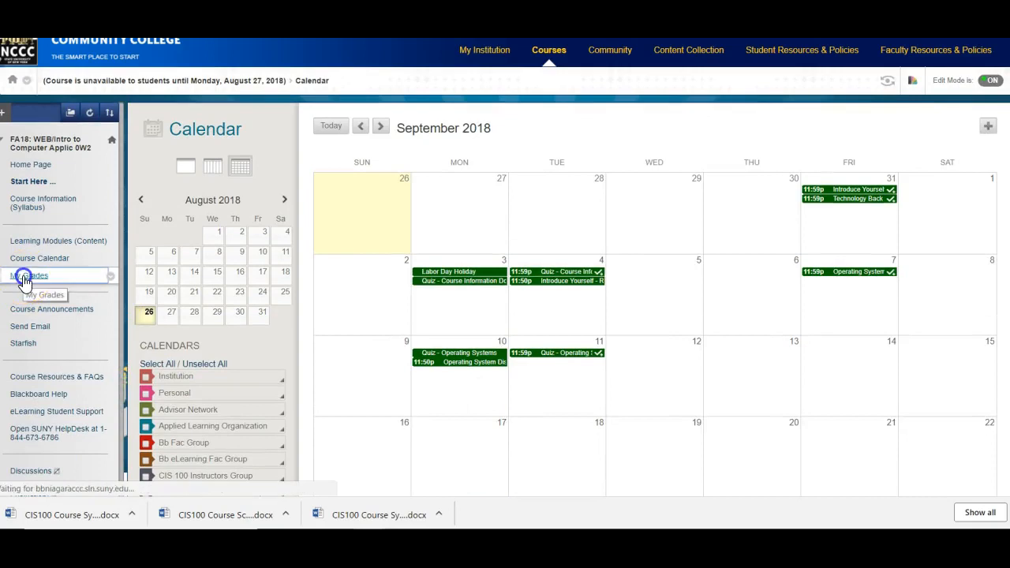
View My Grades, listing Introduce Yourself and Technology Back Up Plan as upcoming items.
click(29, 275)
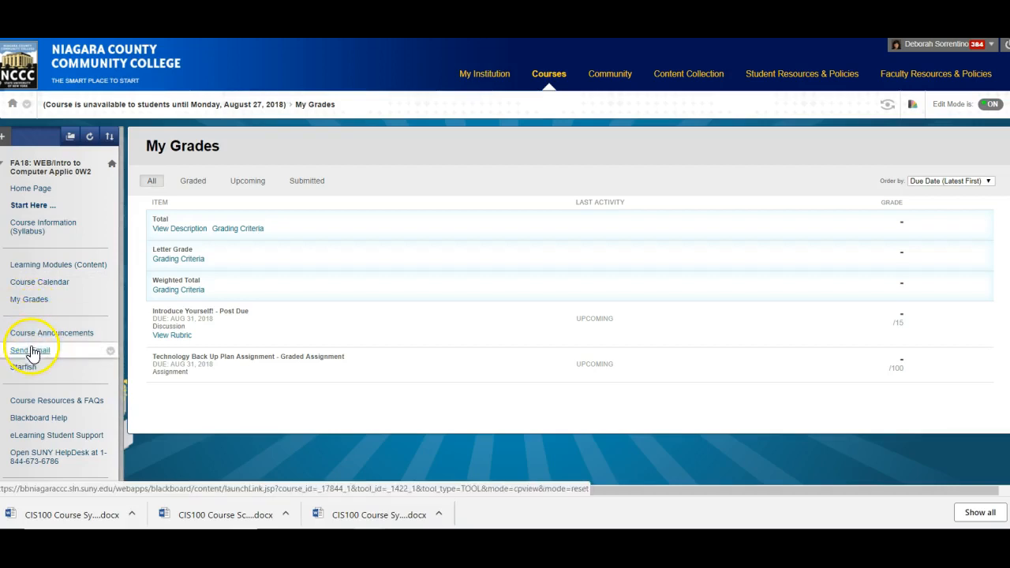
mouse_move(30, 349)
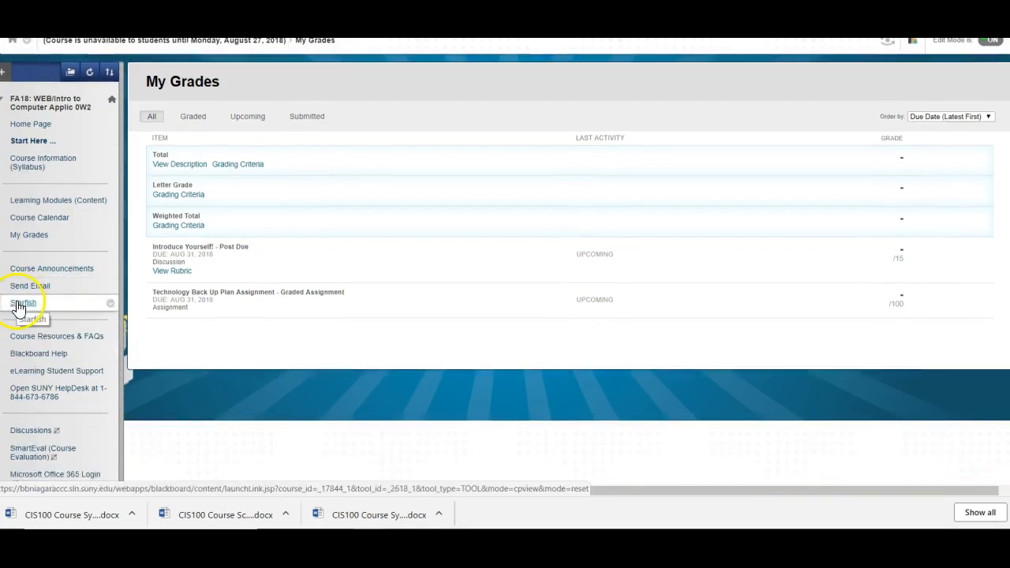
mouse_move(39, 353)
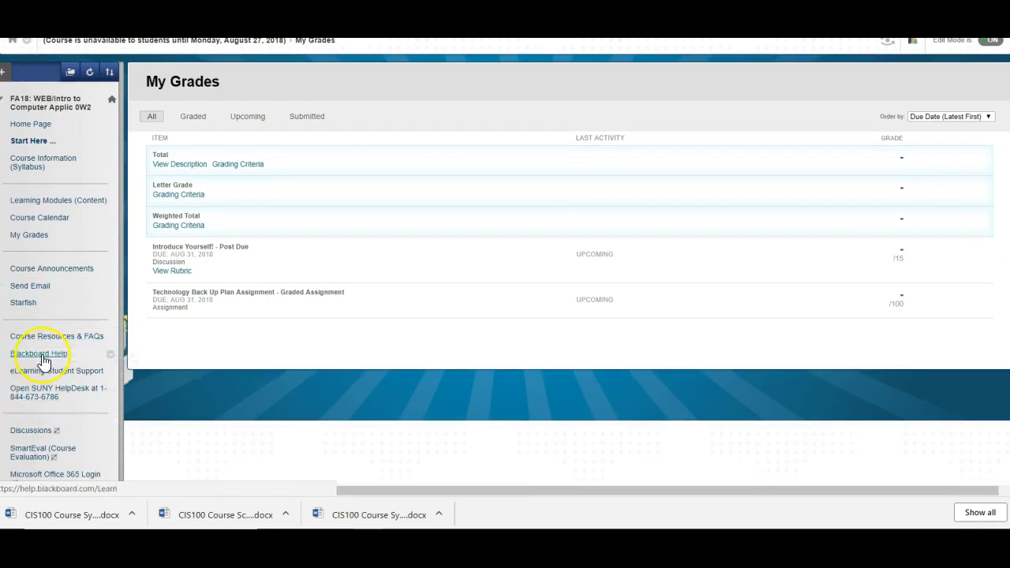
mouse_move(44, 339)
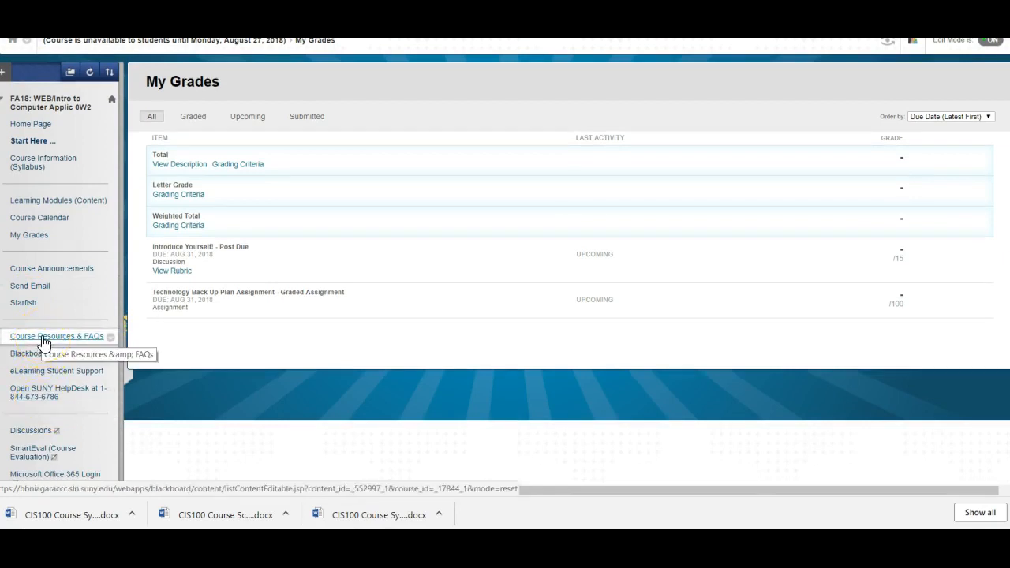
click(56, 336)
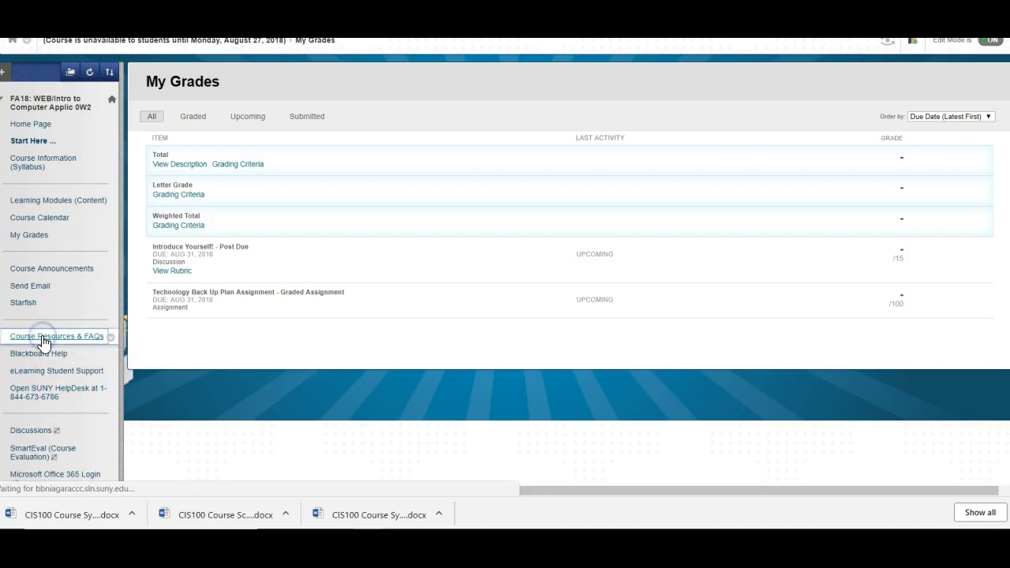
Browse the Course Resources & FAQs links for office hours, TWolves email, Windows 10 and Blackboard tutorials.
click(56, 336)
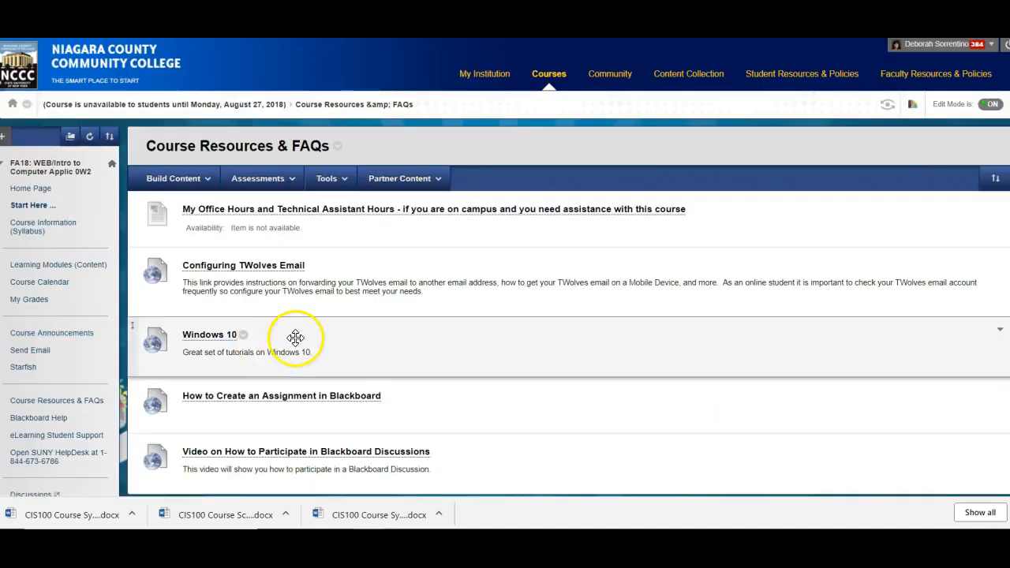
mouse_move(295, 306)
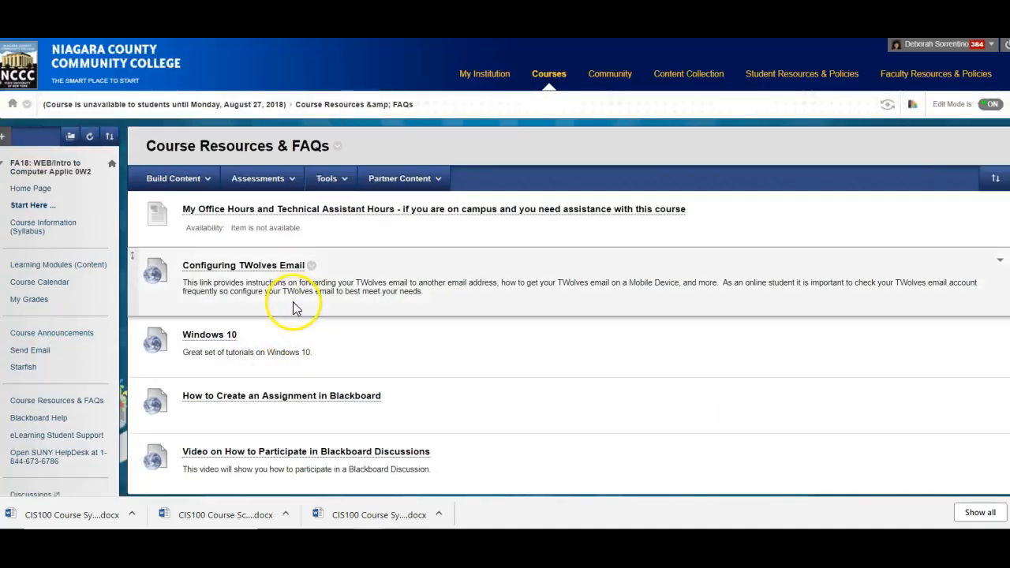
mouse_move(232, 338)
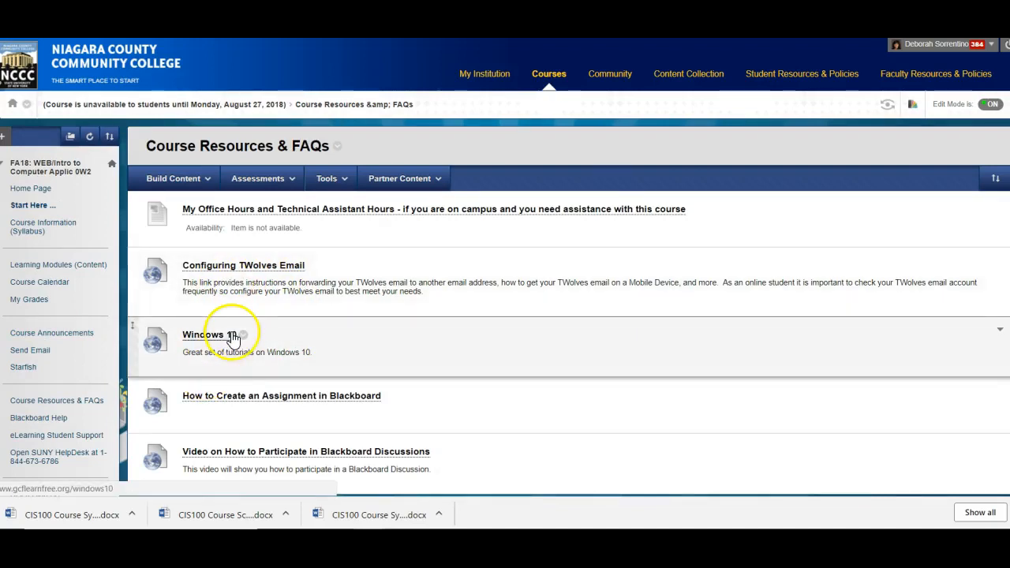
mouse_move(226, 398)
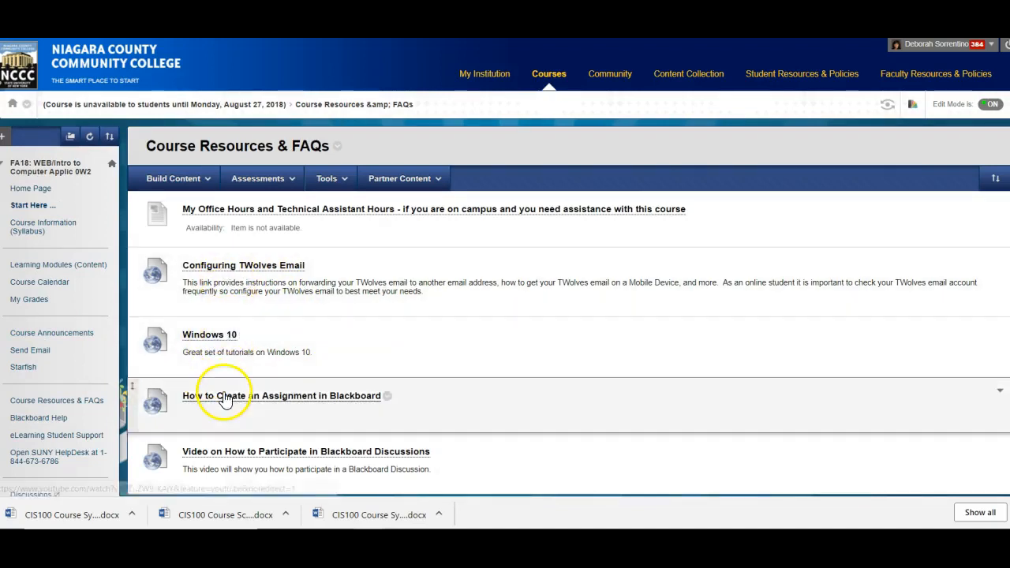
mouse_move(229, 404)
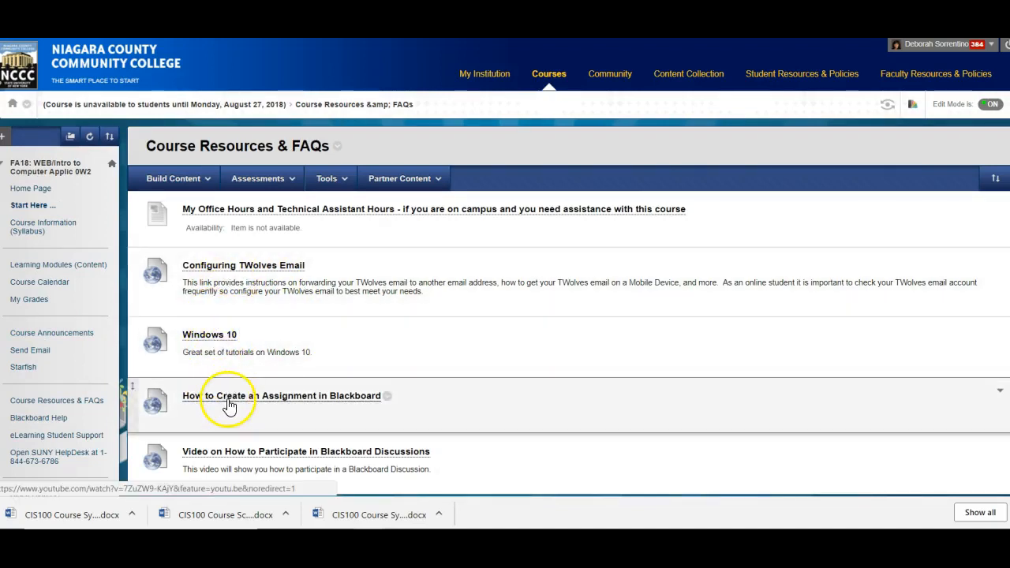
scroll(down, 3)
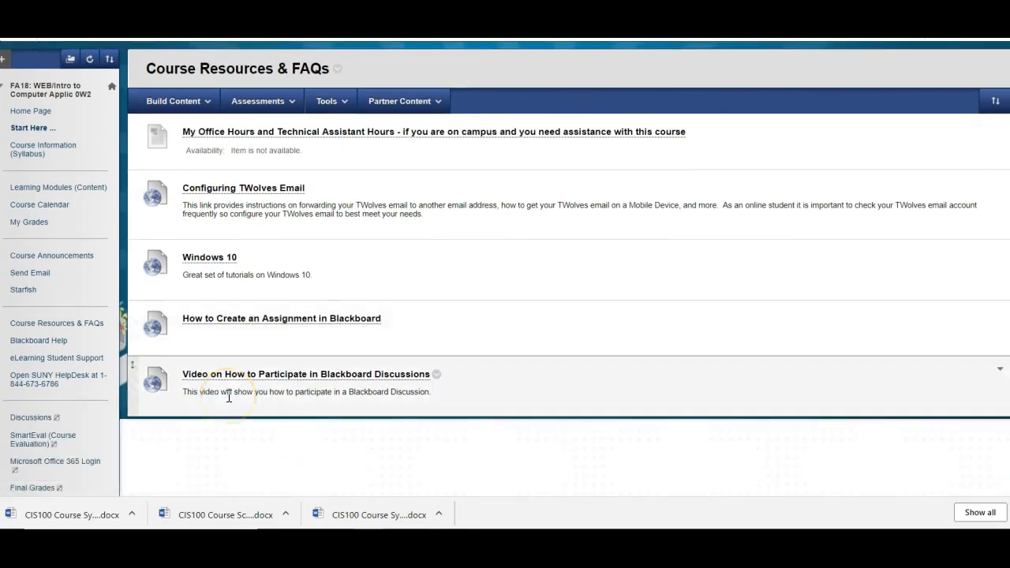
mouse_move(38, 340)
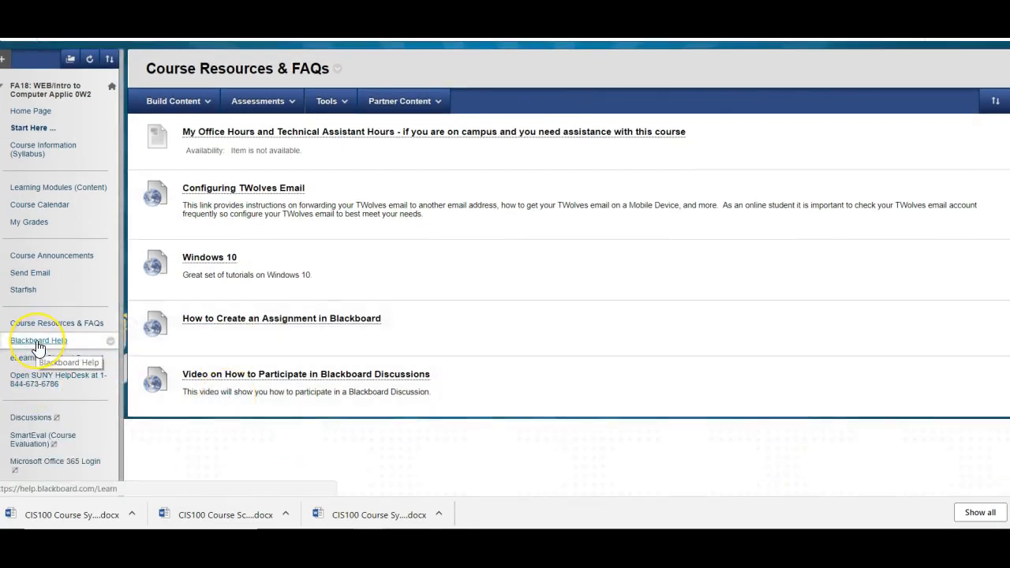
mouse_move(39, 362)
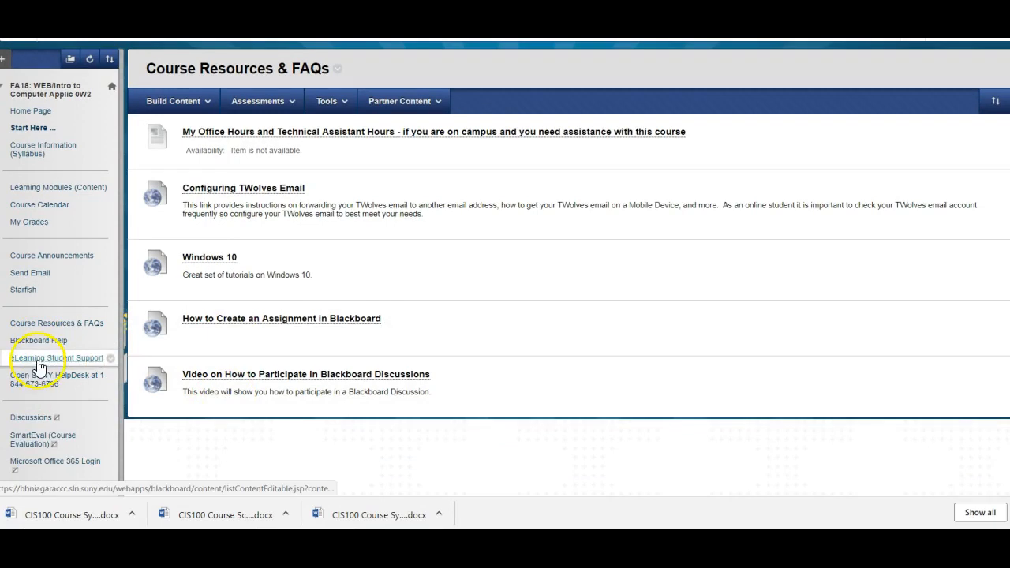
click(56, 357)
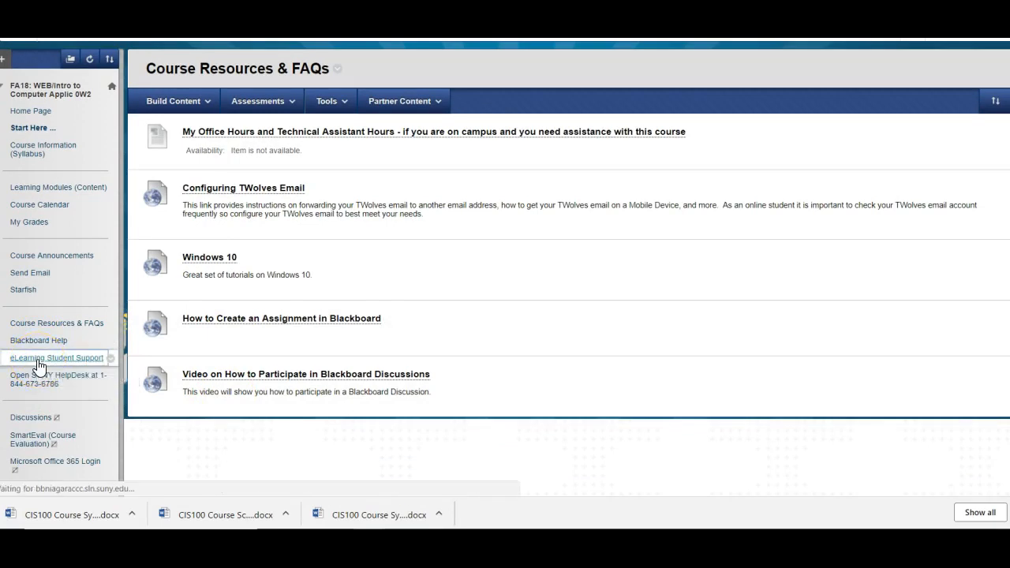
Review the eLearning Student Support Center page, then go back to the course Home Page.
click(56, 357)
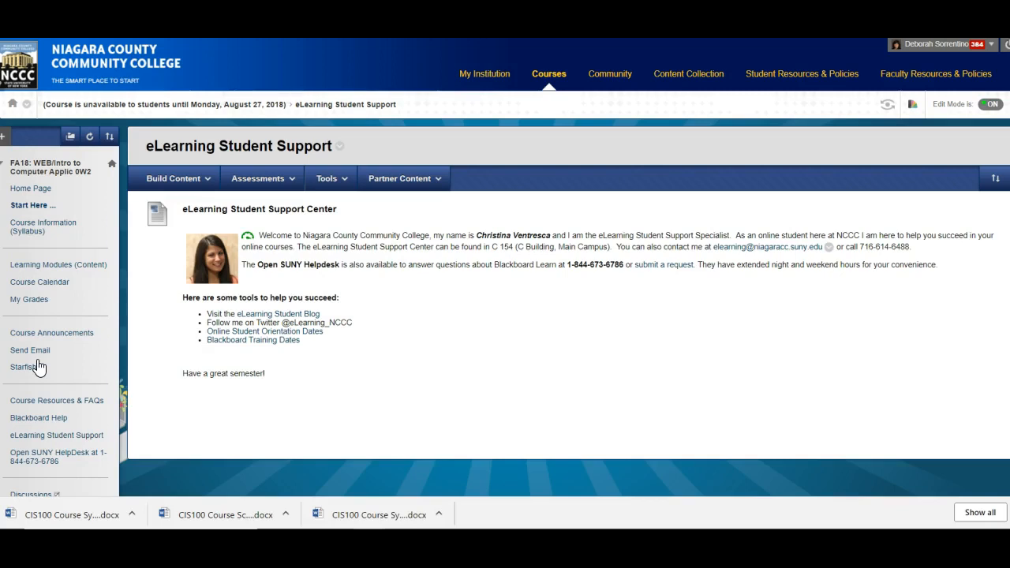
mouse_move(458, 293)
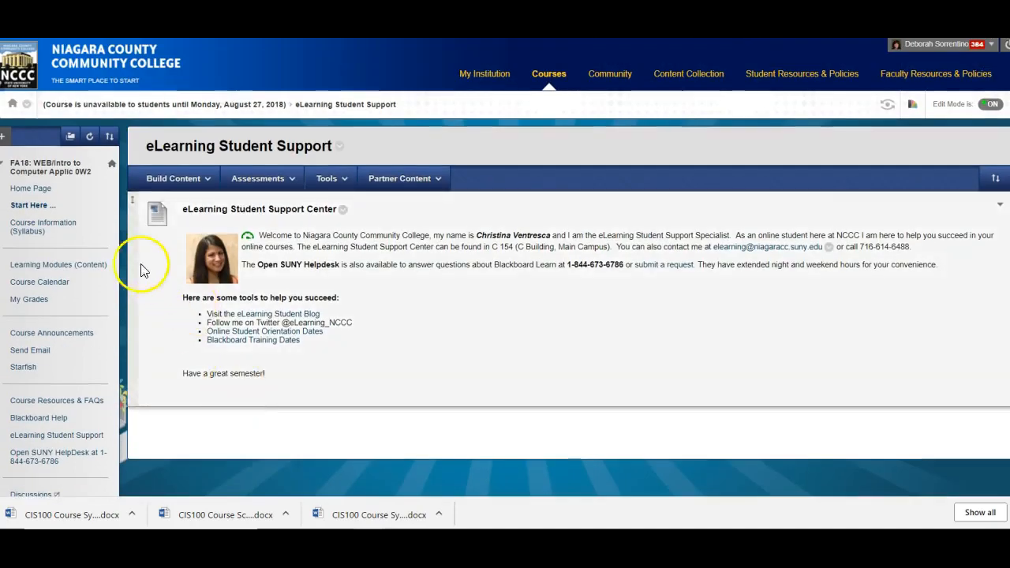
mouse_move(185, 205)
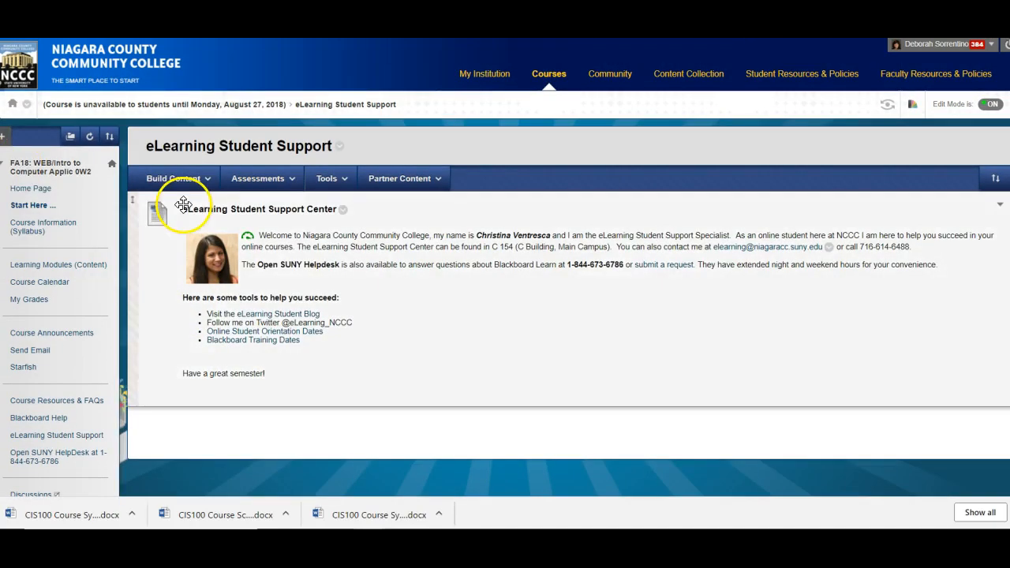
click(30, 188)
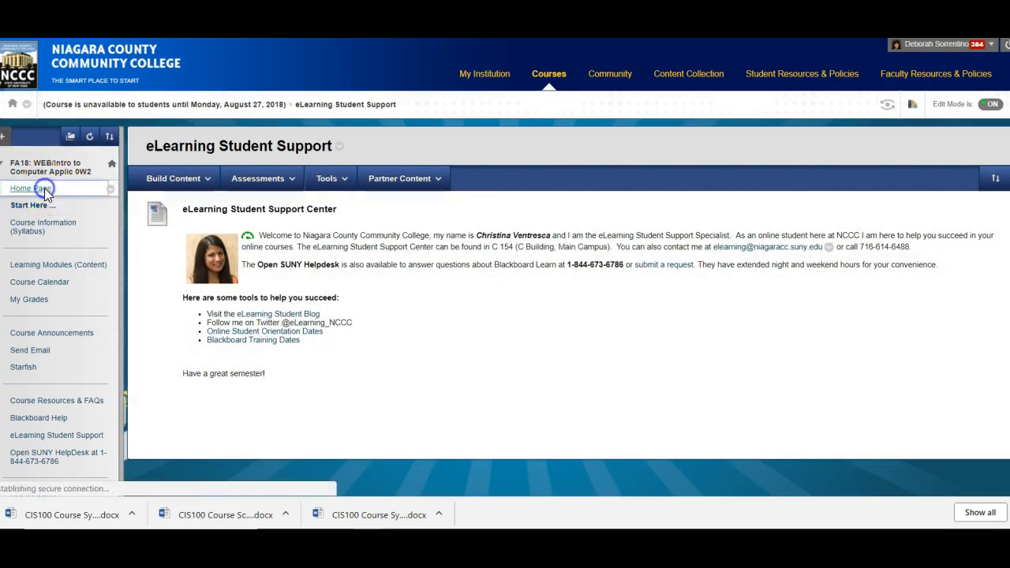
click(30, 188)
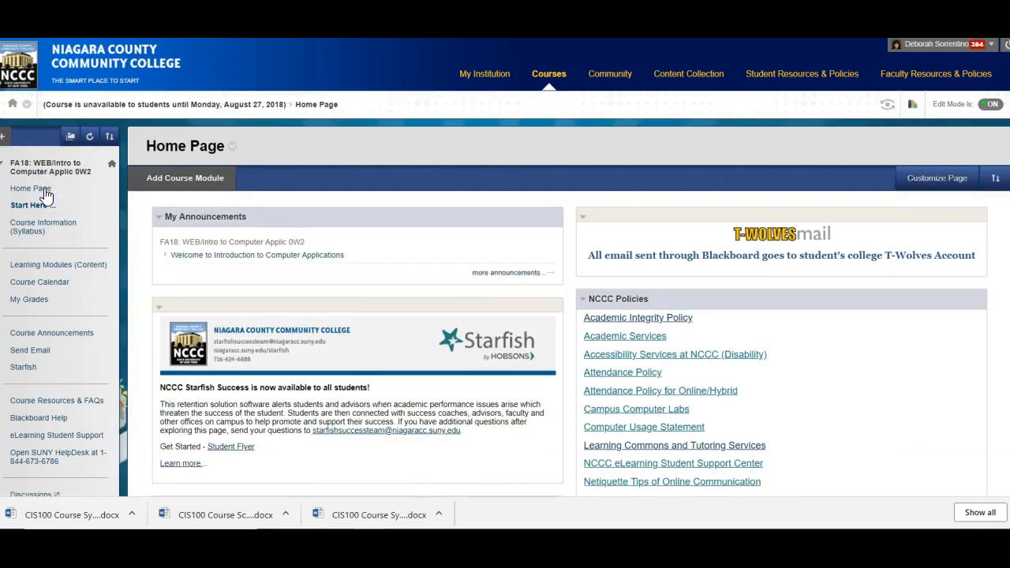